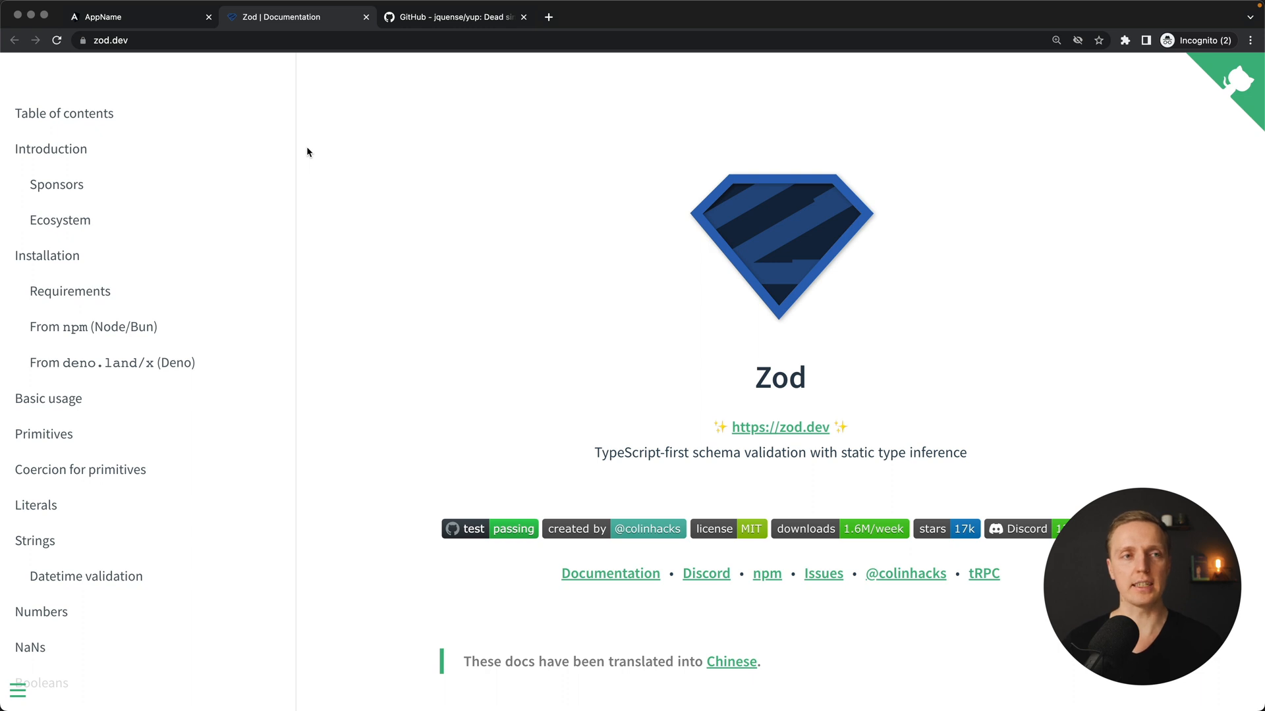
mouse_move(600, 453)
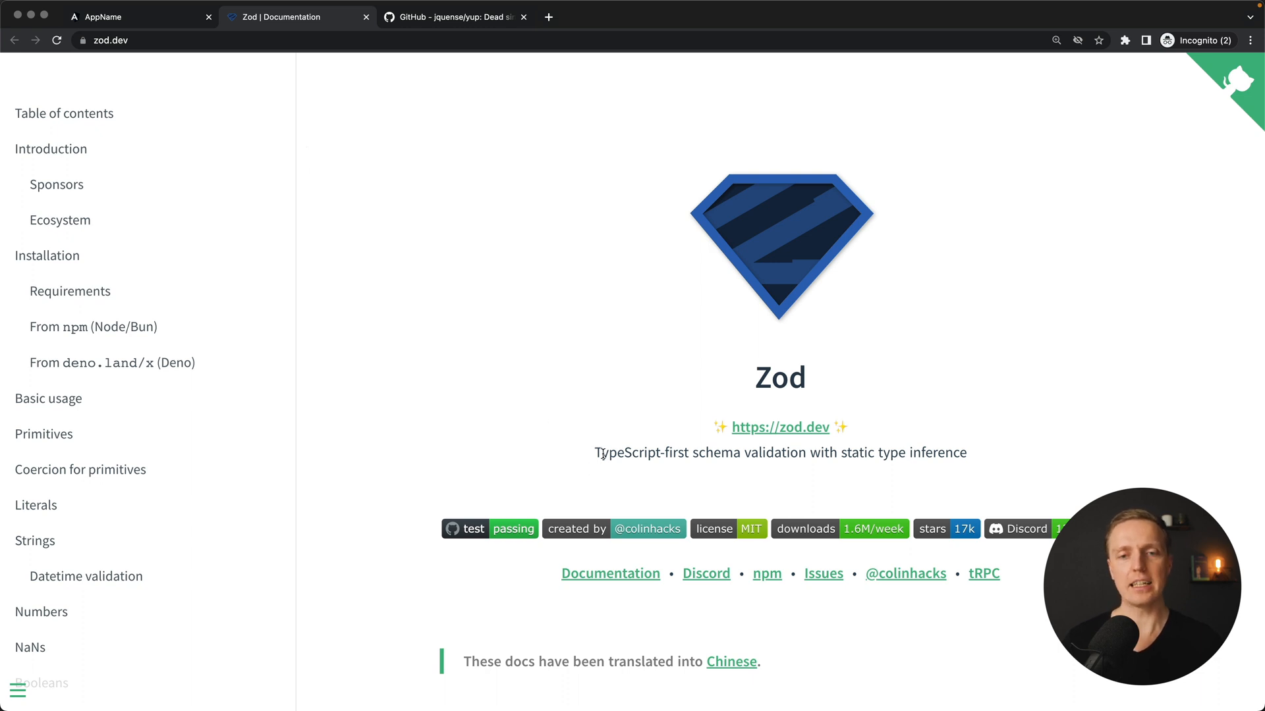
- Highlight the Zod schema-validation tagline, then review the yup repository's userSchema example
drag(595, 452, 719, 452)
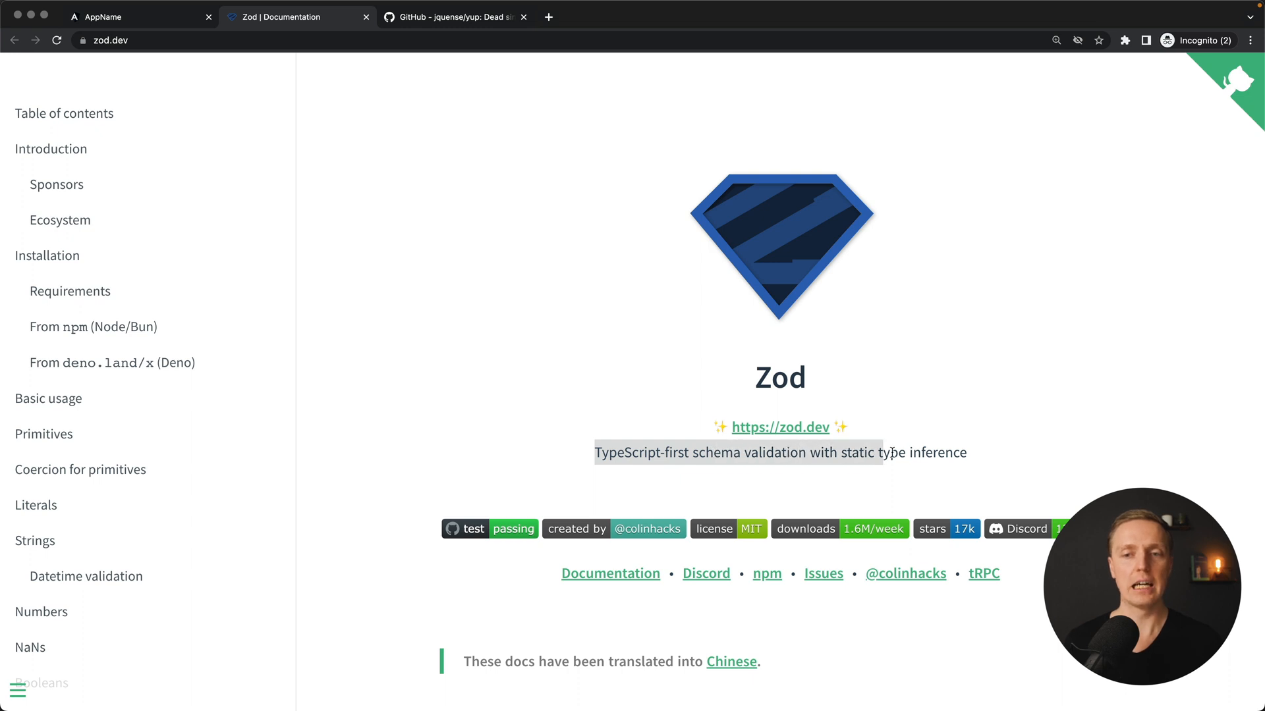
click(948, 405)
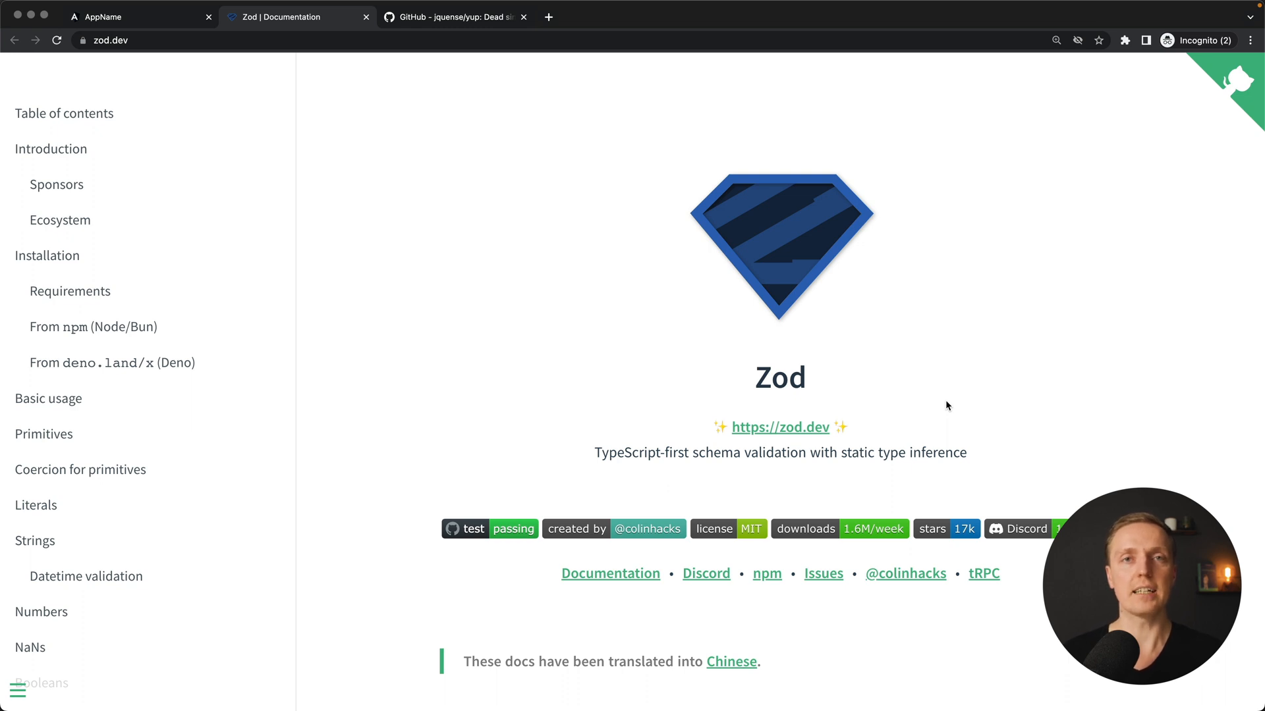
mouse_move(452, 11)
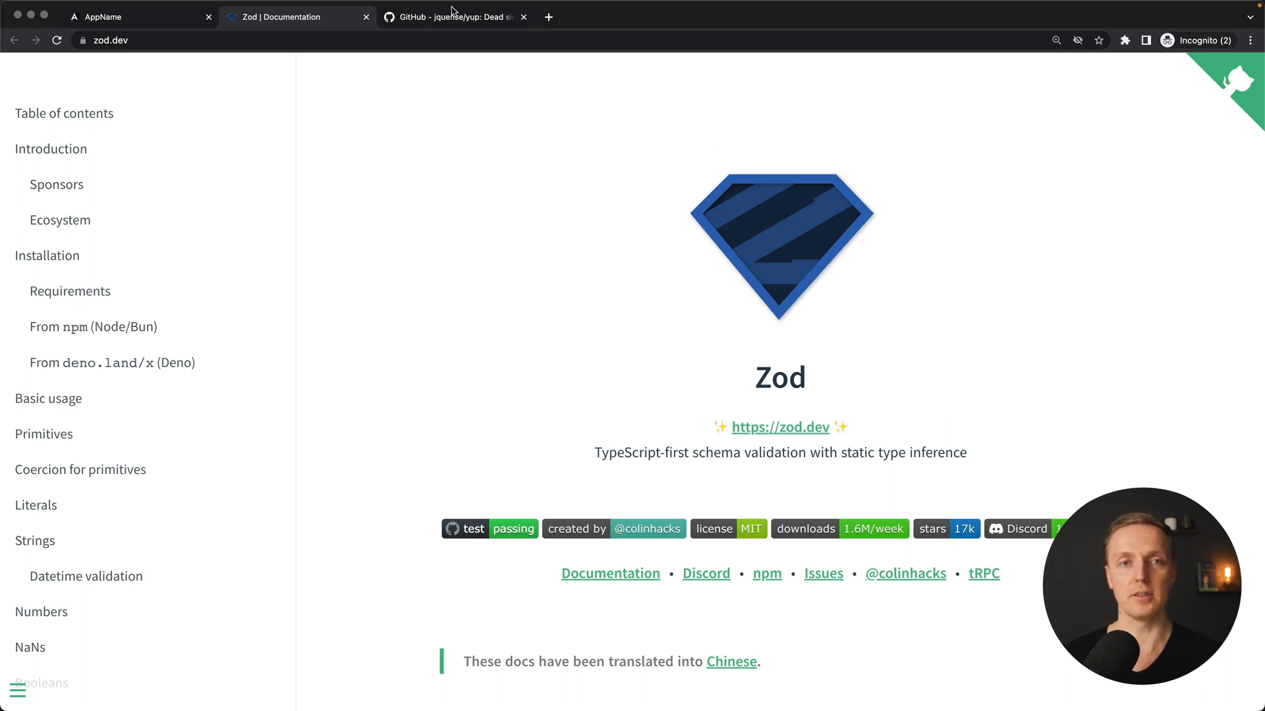
click(453, 18)
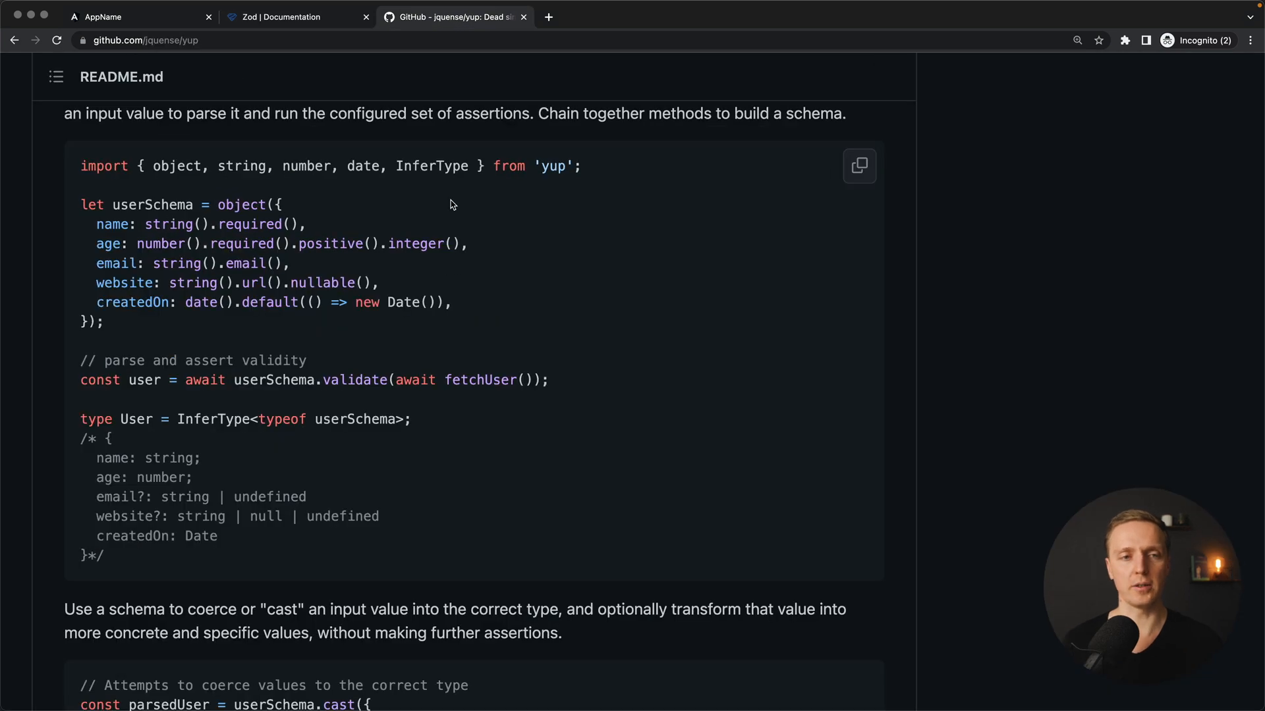
mouse_move(130, 201)
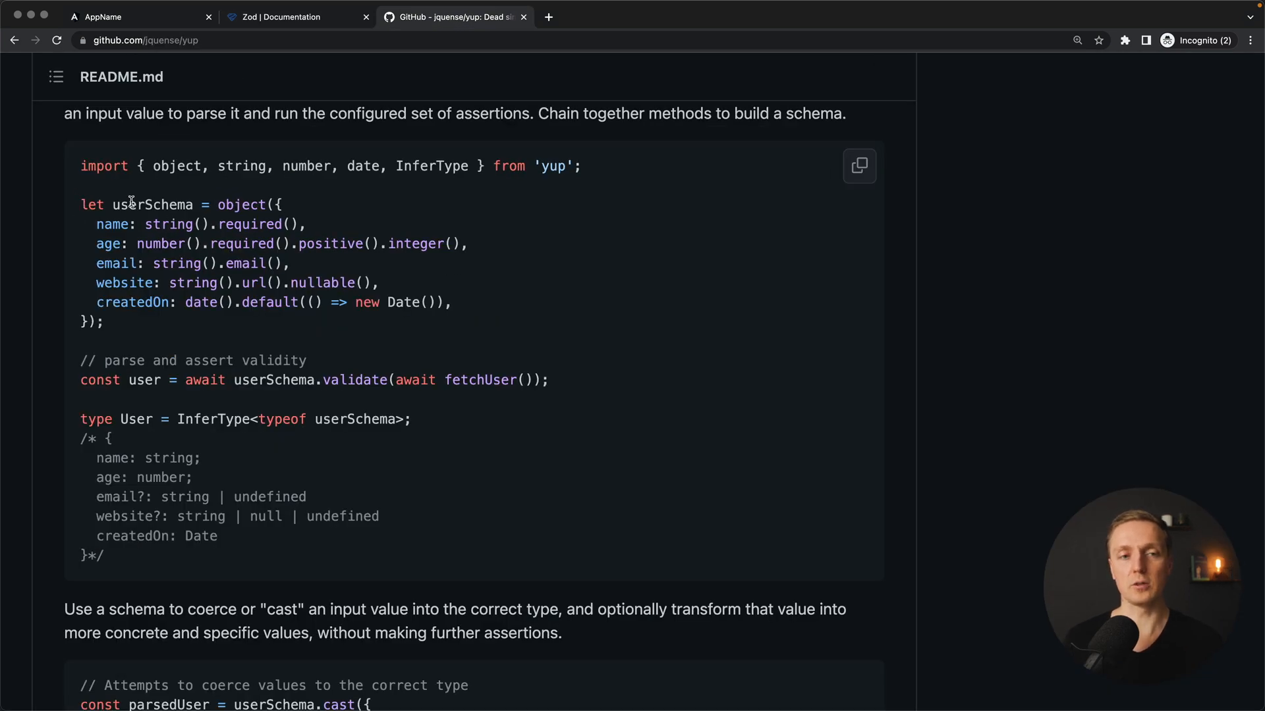
double_click(151, 204)
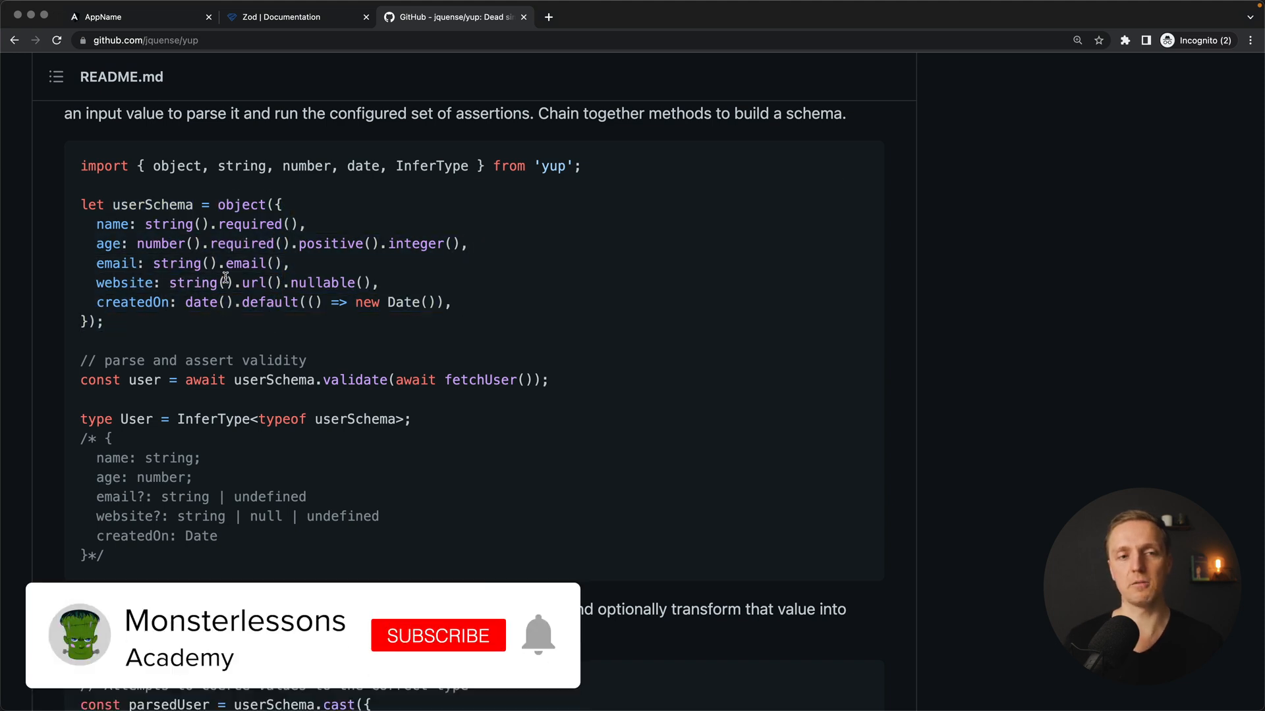
click(437, 635)
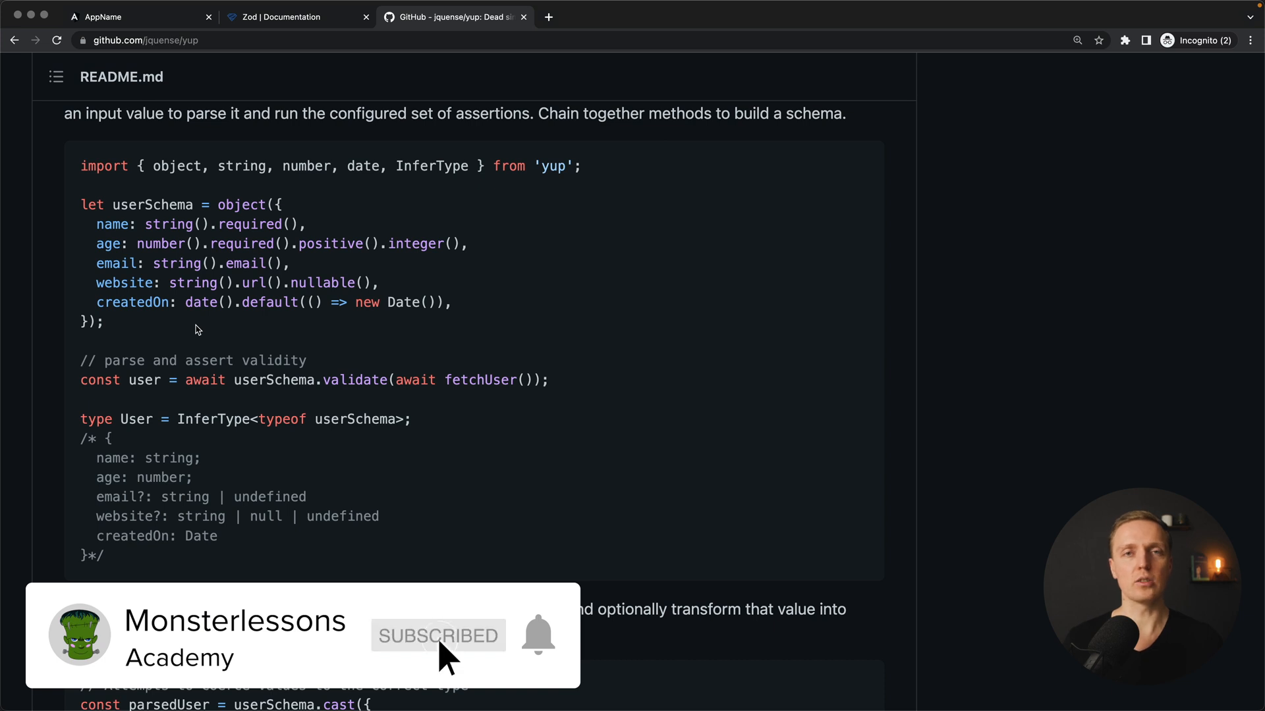
mouse_move(539, 635)
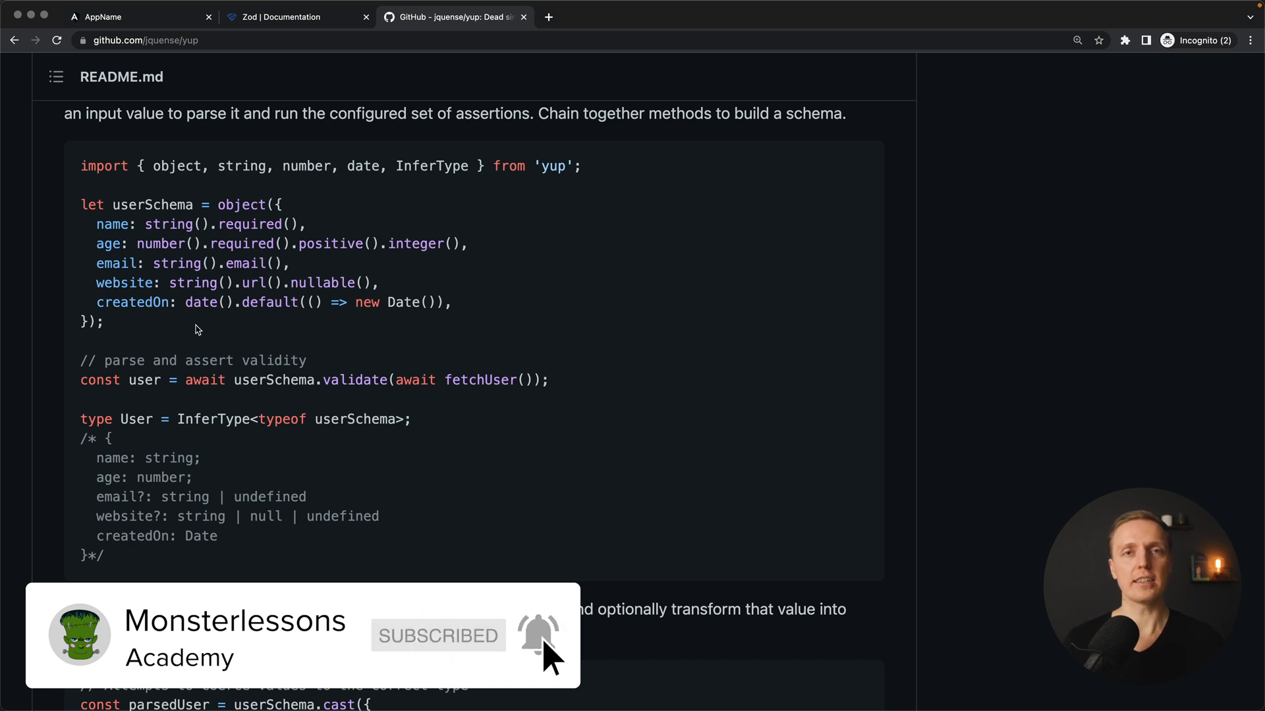
- Return to the Zod docs, re-highlight the tagline, then switch to the localhost AppName tab
click(289, 17)
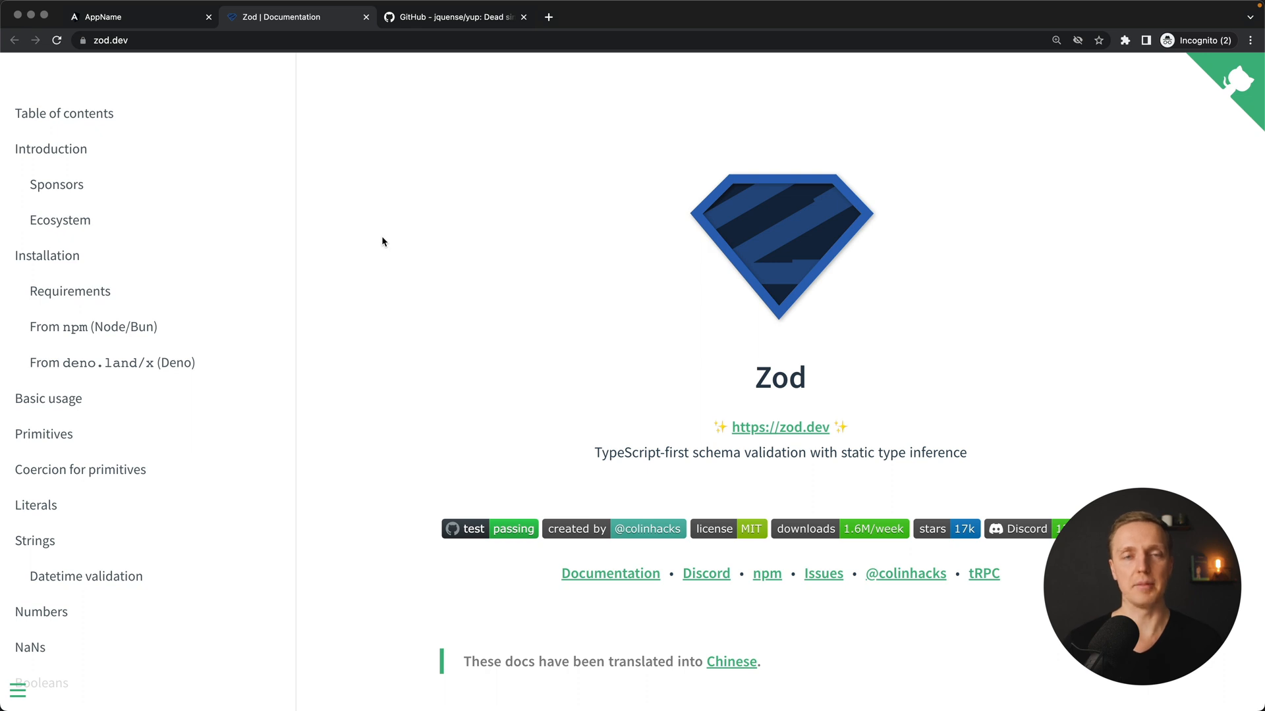
mouse_move(590, 459)
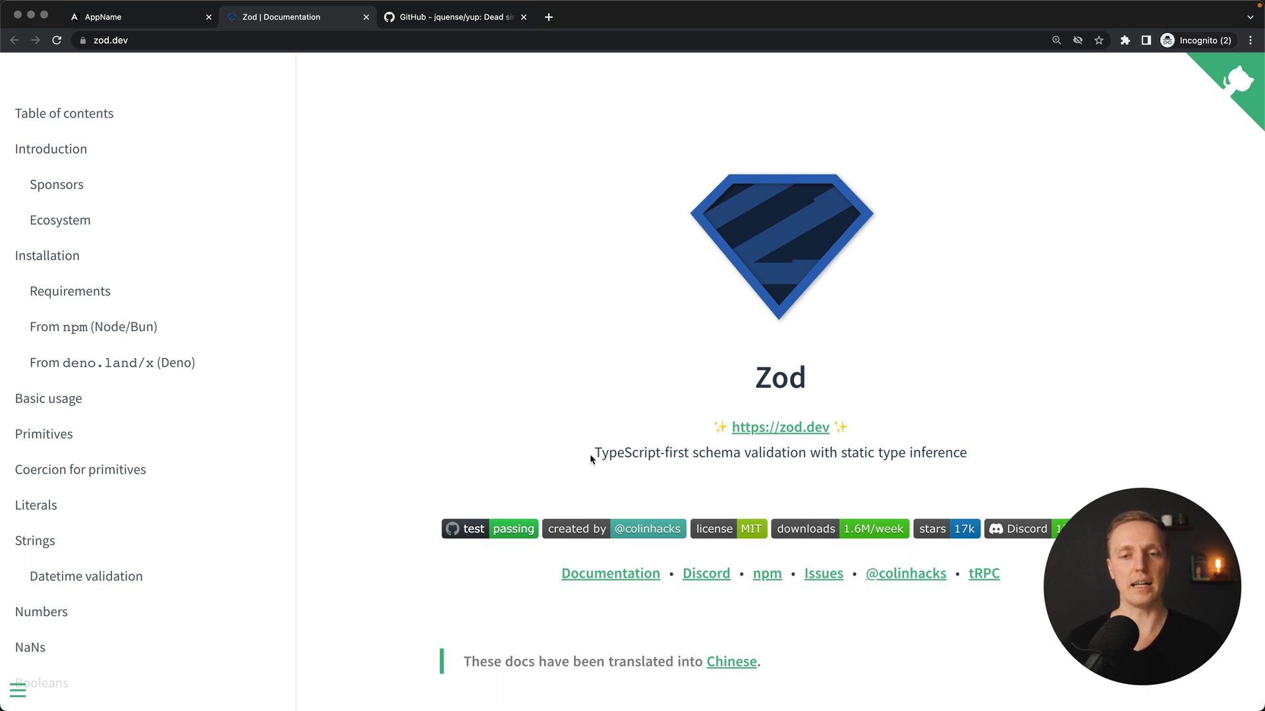
drag(594, 452, 966, 452)
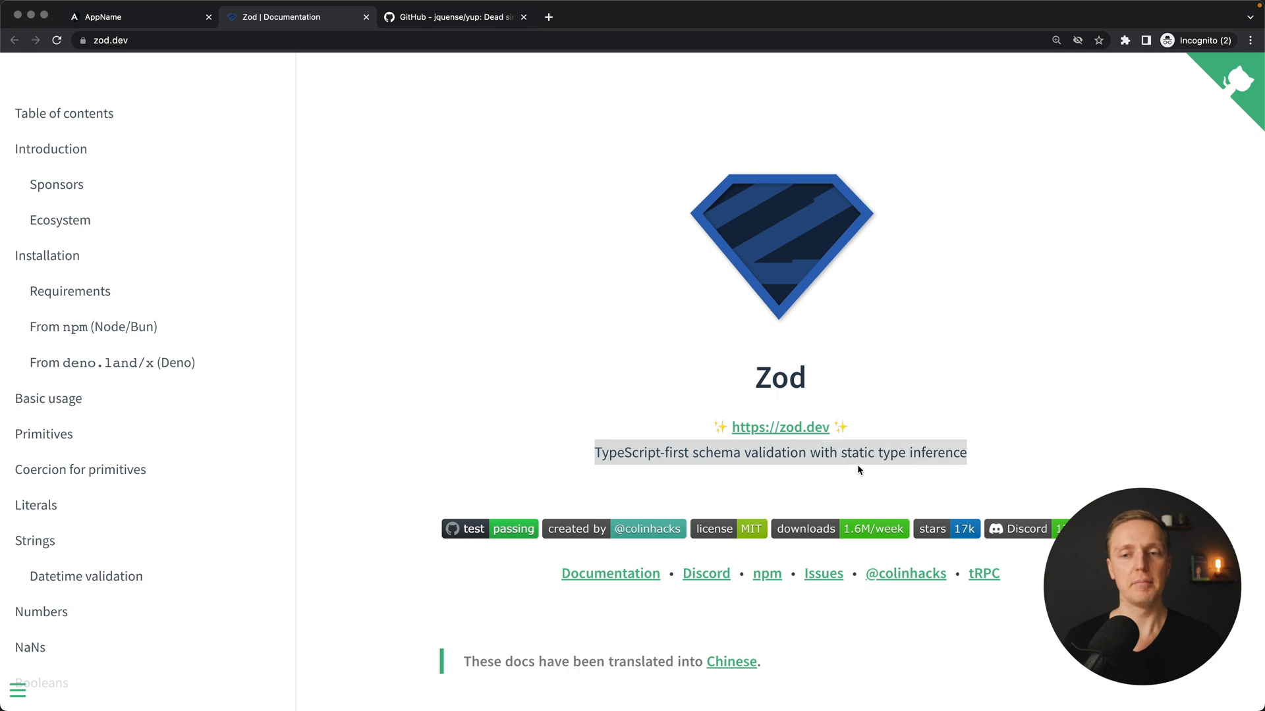
click(966, 444)
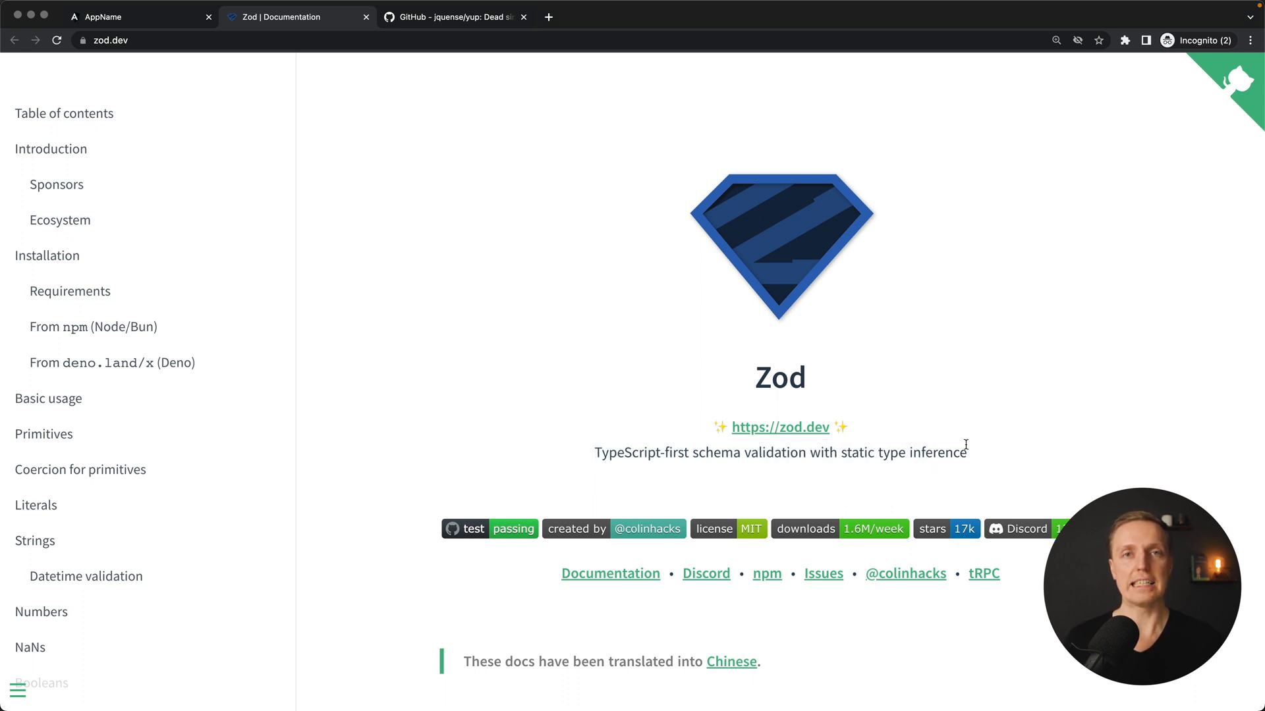
click(137, 16)
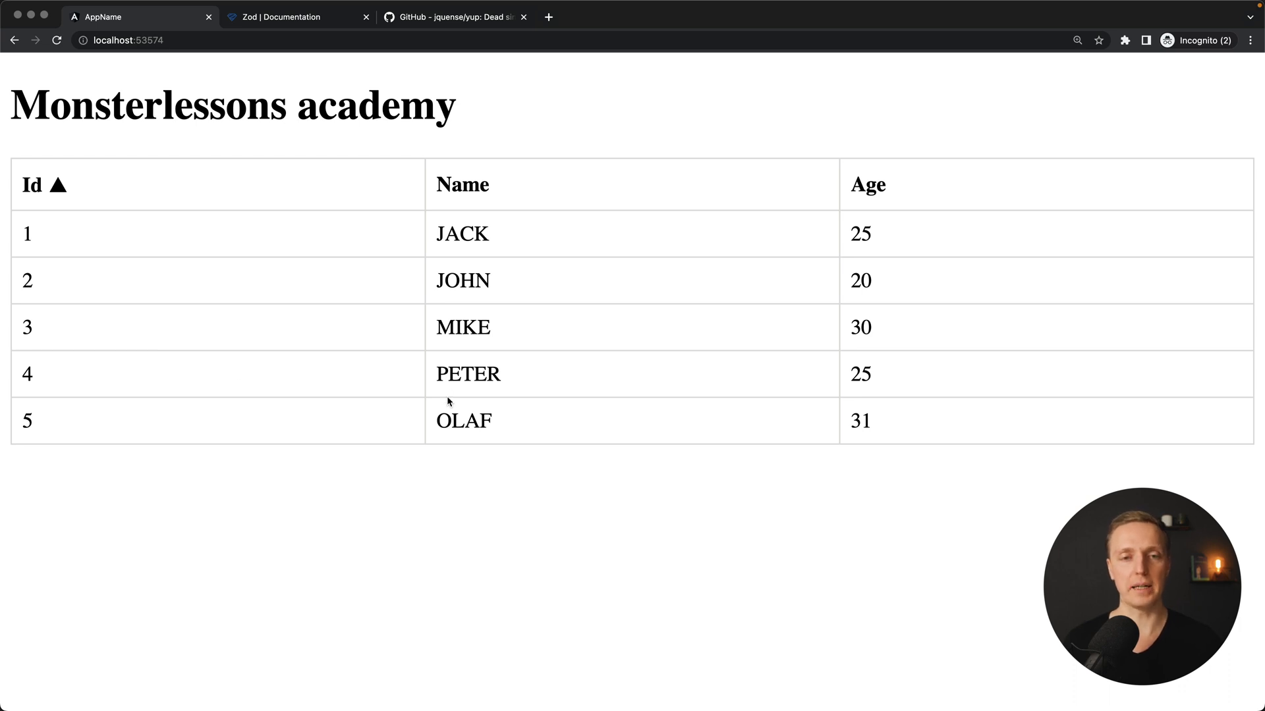
- In DevTools Network, inspect the users?_sort=id&_order=asc request's payload and preview of five users
key(F12)
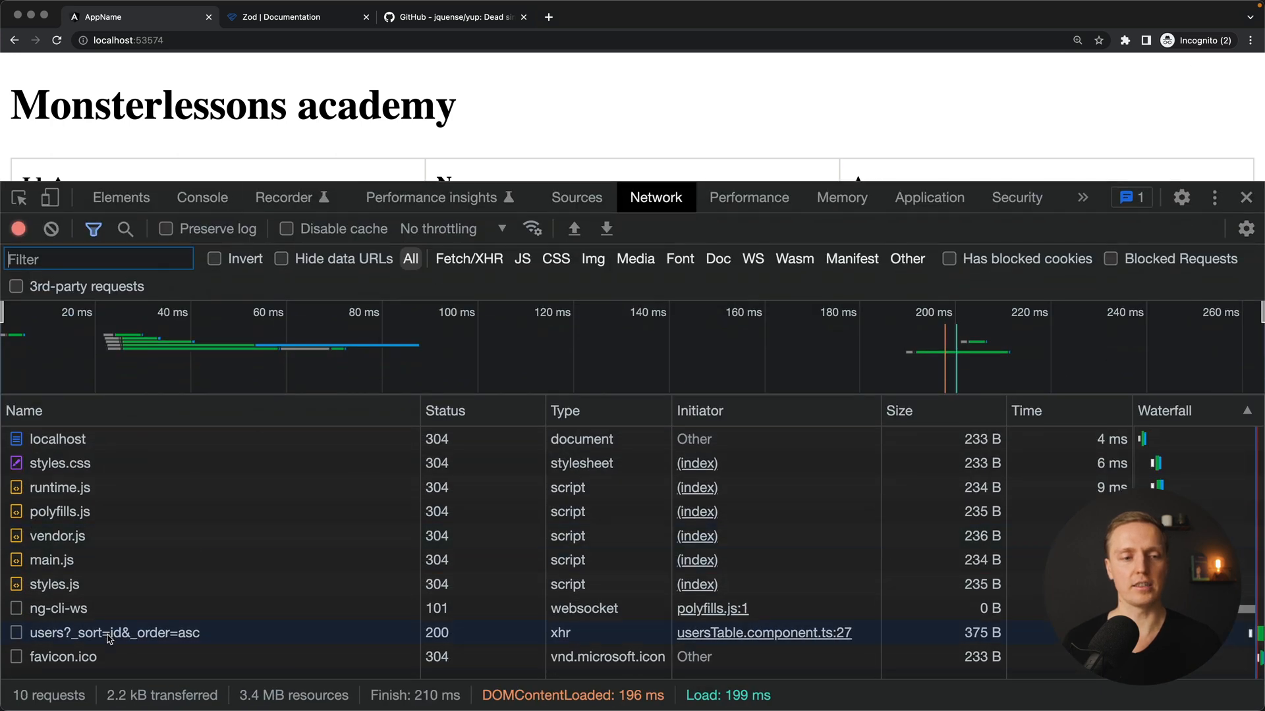
click(115, 632)
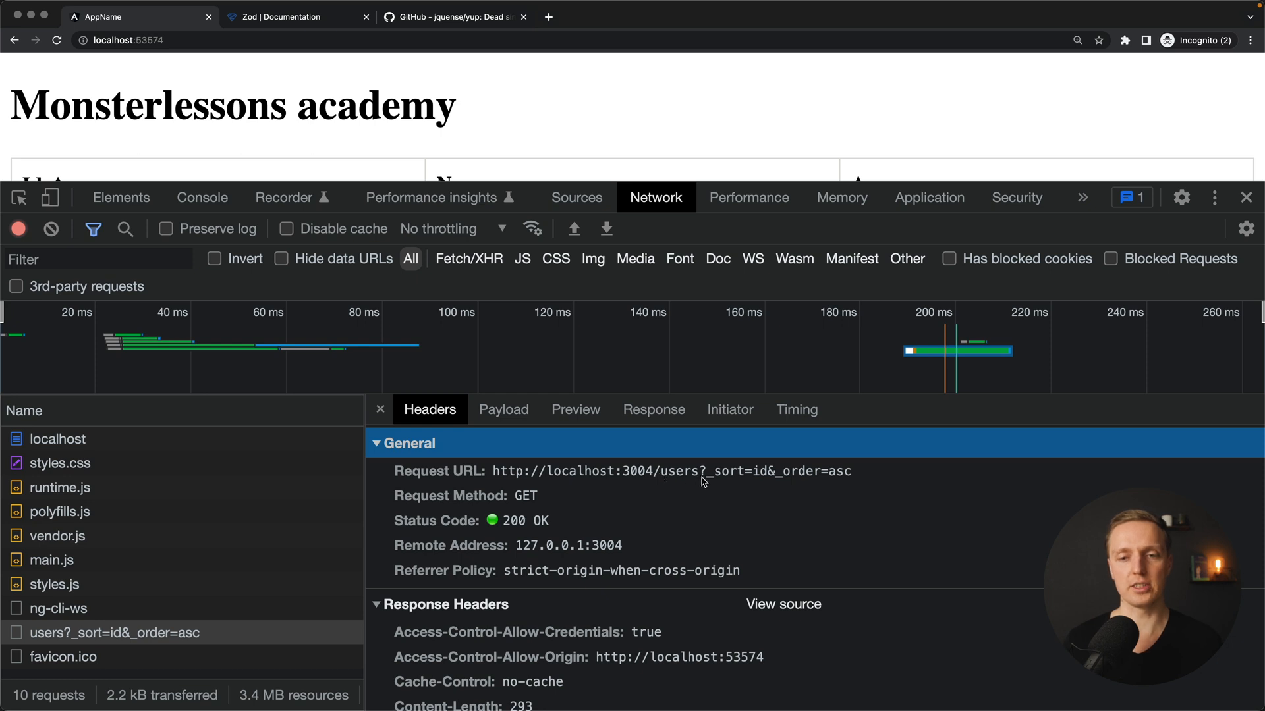
click(504, 410)
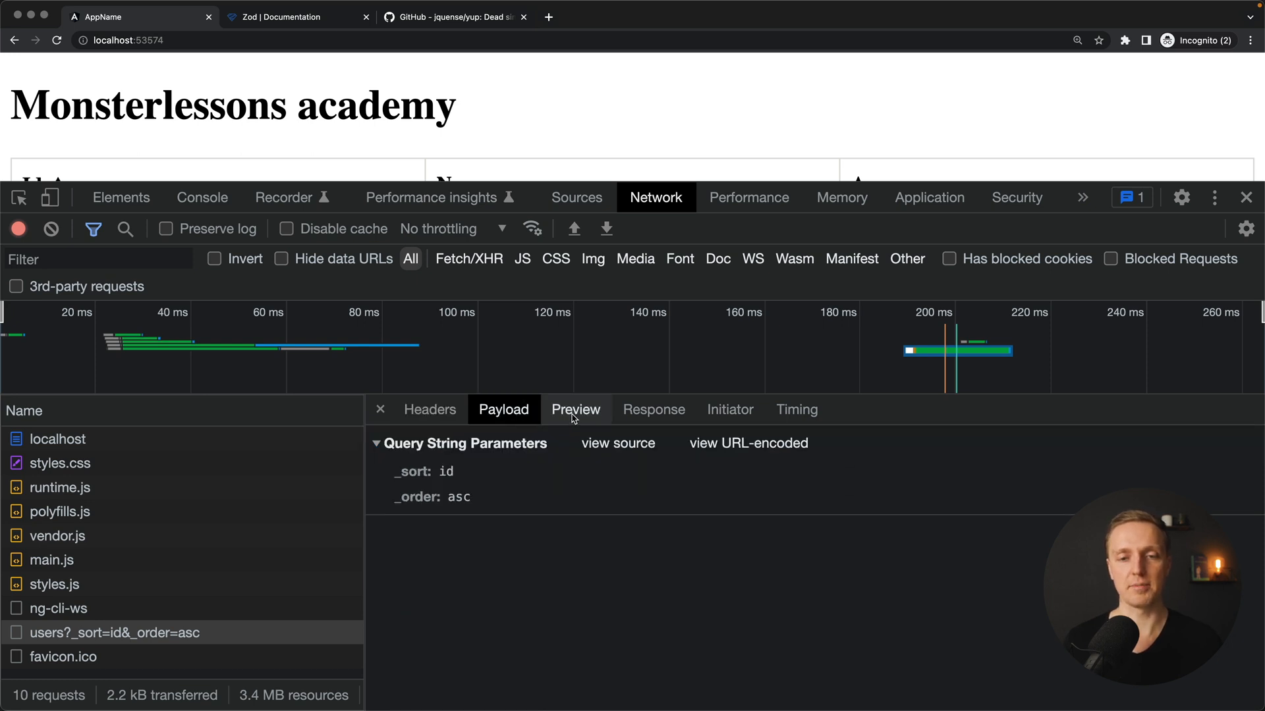
click(576, 409)
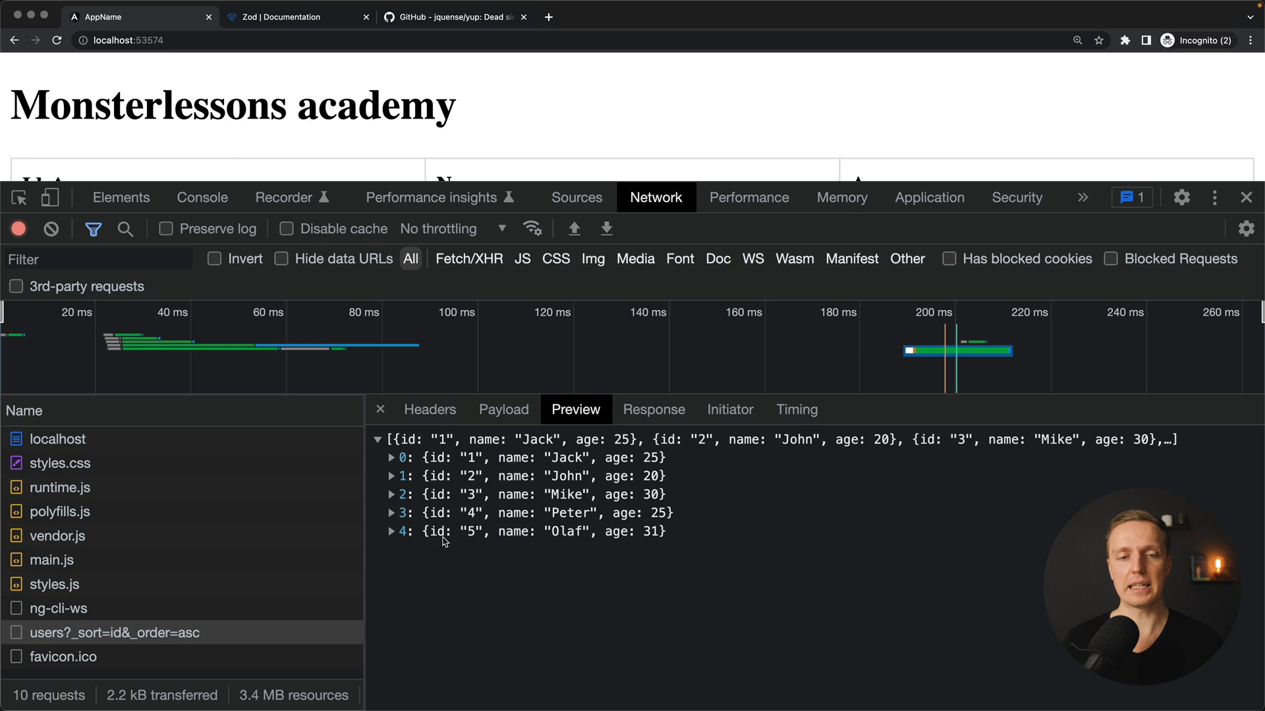
mouse_move(589, 457)
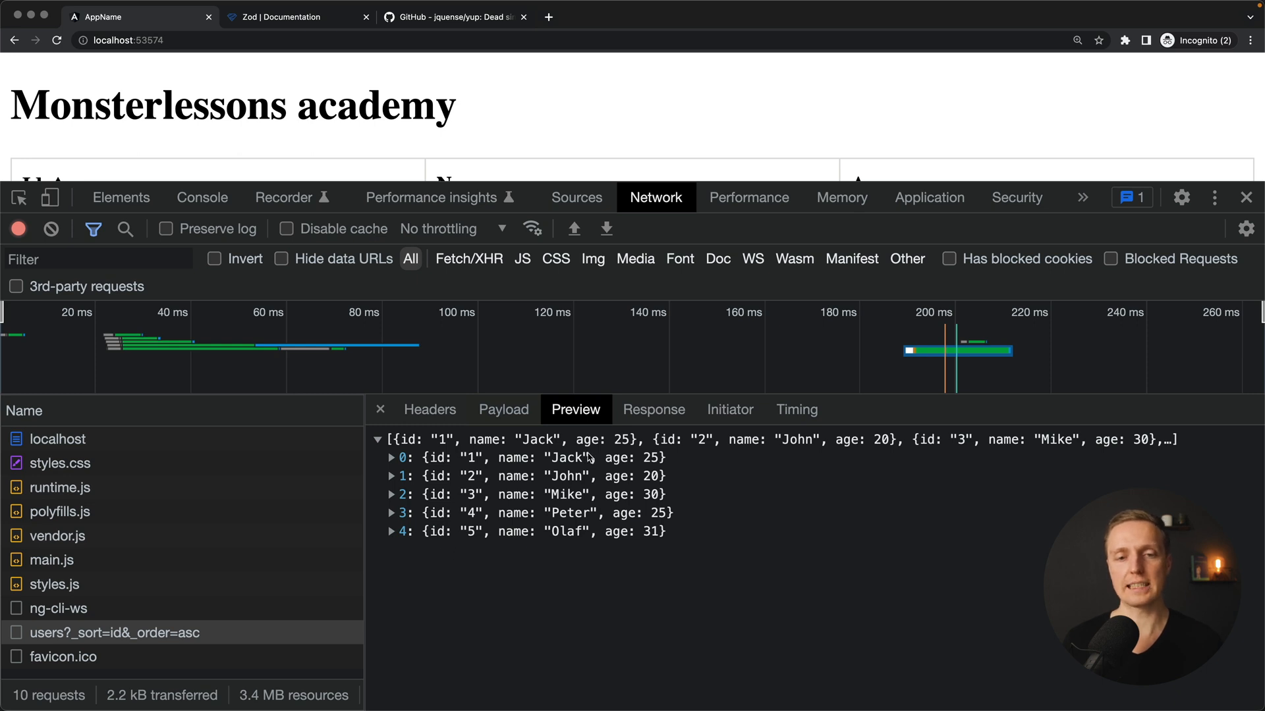
mouse_move(201, 196)
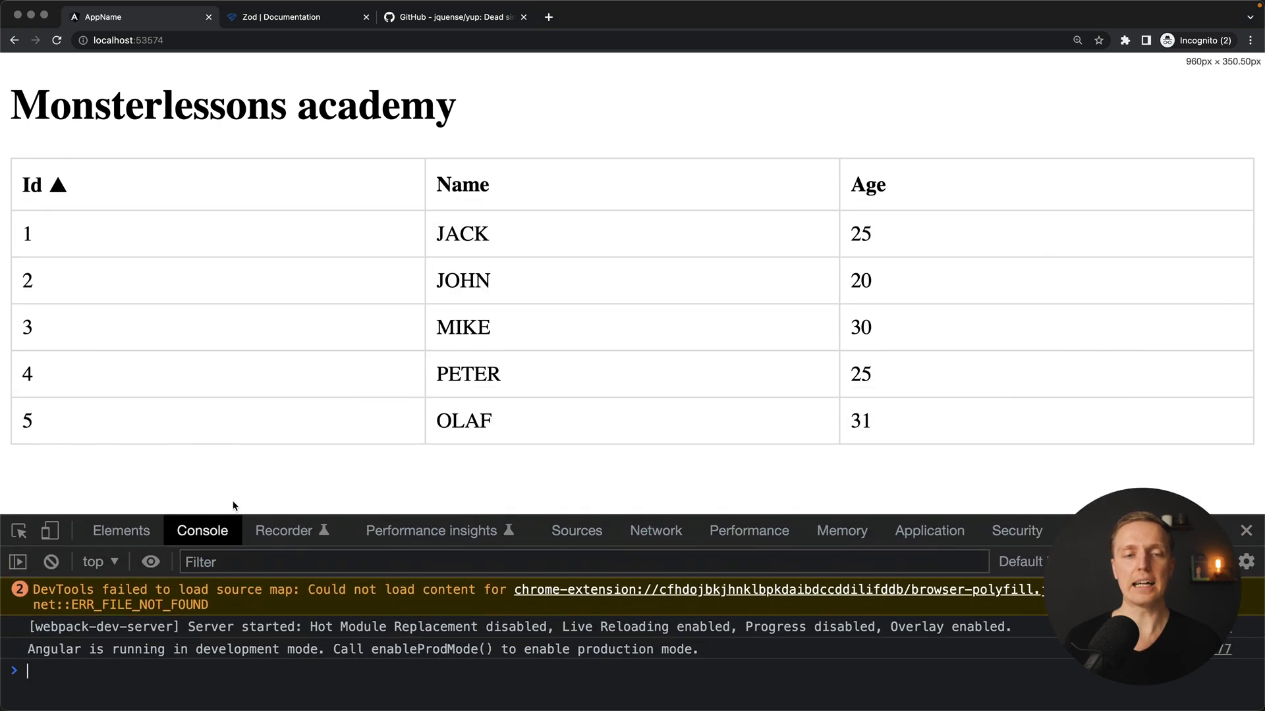
mouse_move(229, 436)
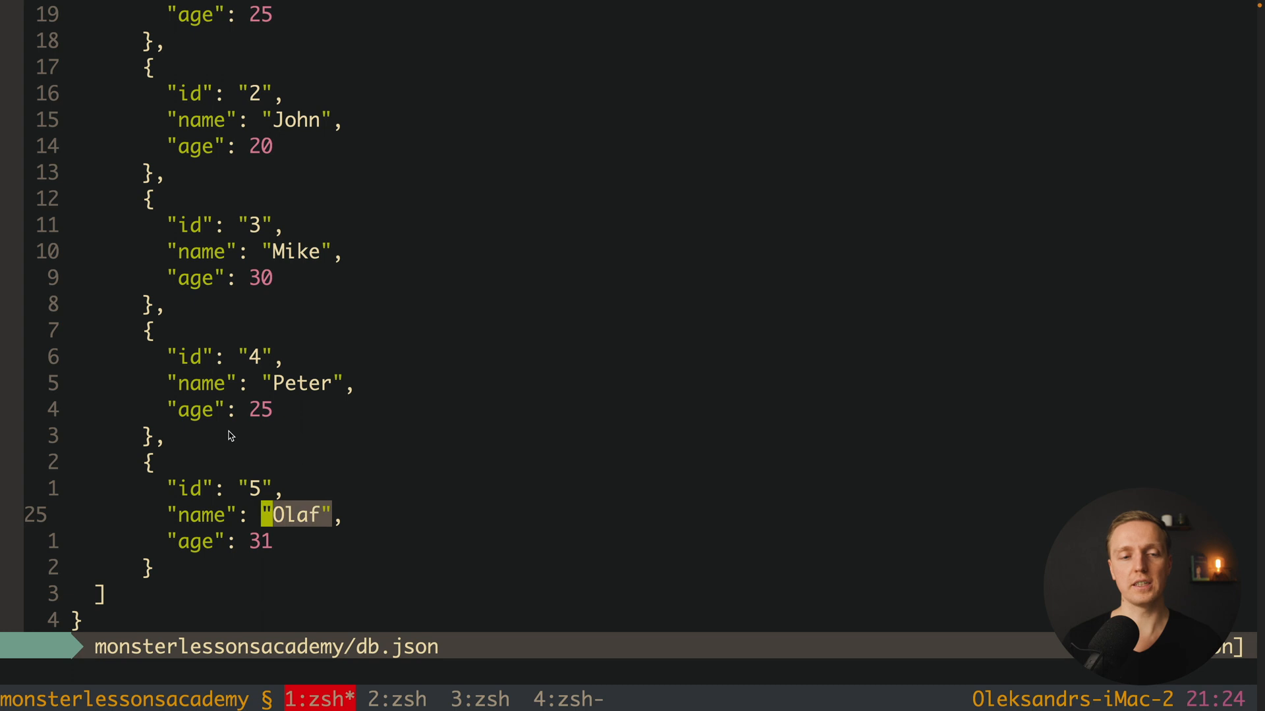
- Replace user 5's name "Olaf" with null in db.json
text(null)
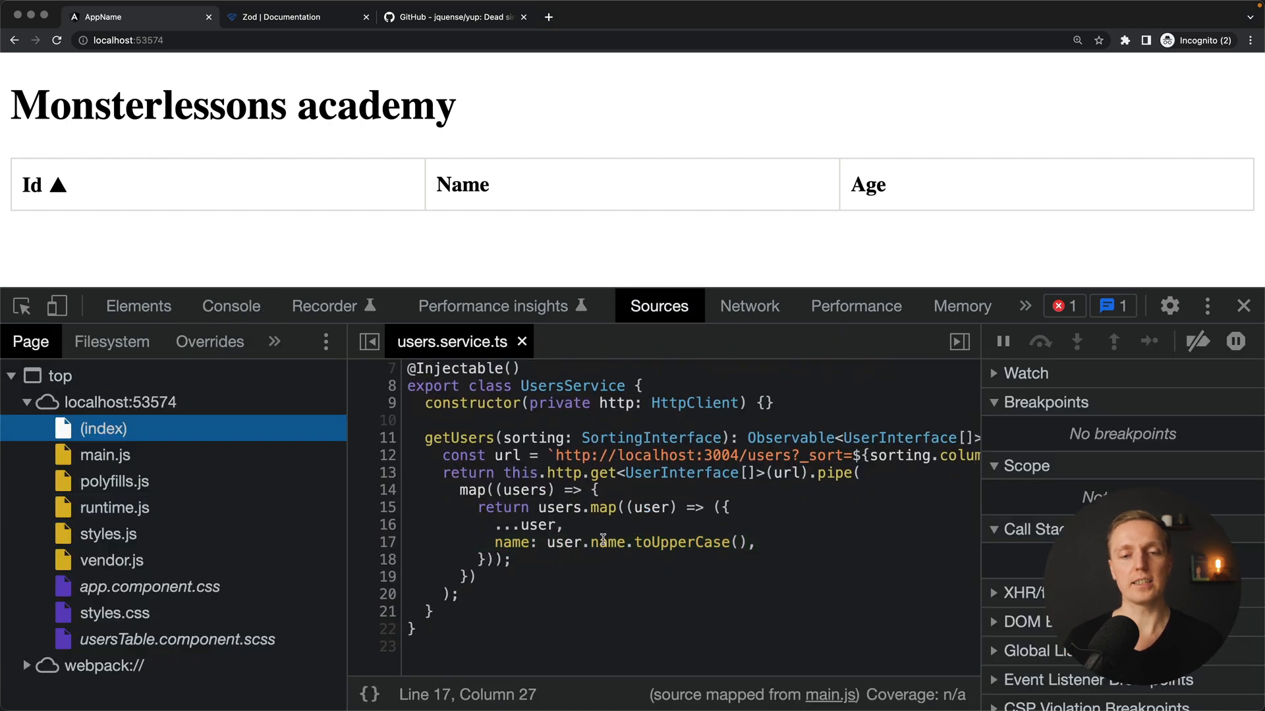
- In users.service.ts, mark the name property and its toUpperCase call inside the map callback
double_click(606, 542)
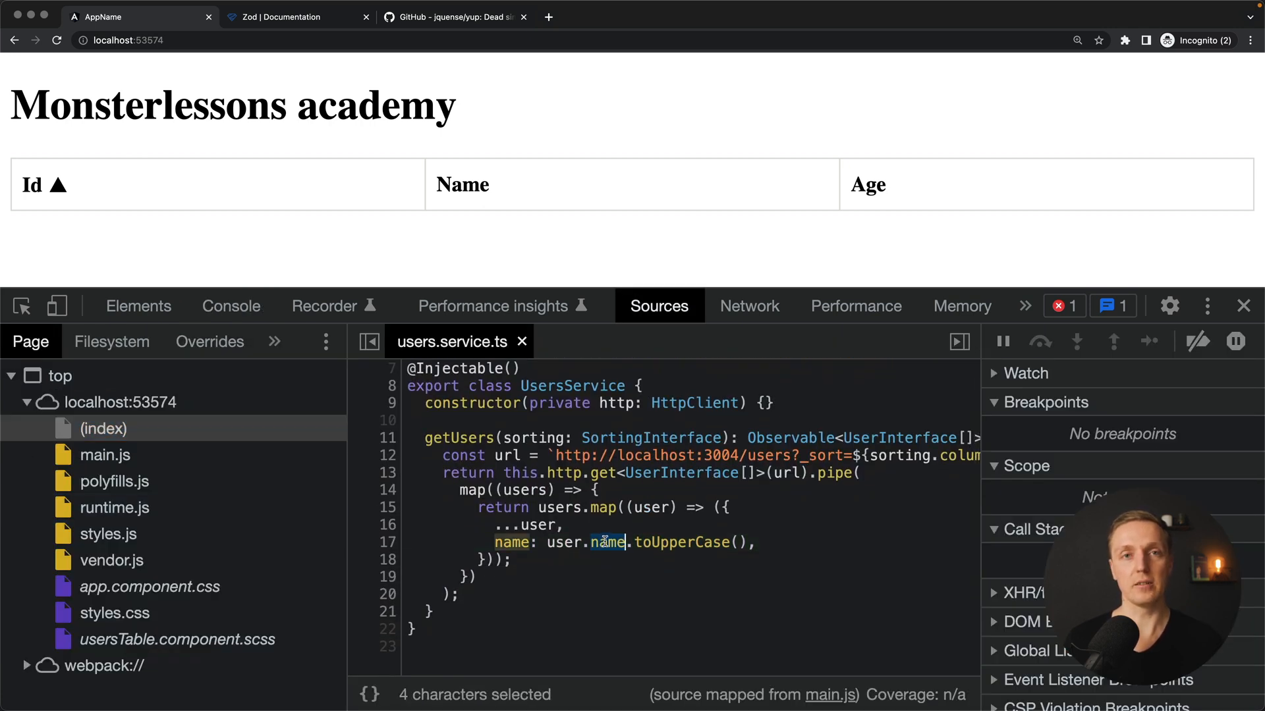
double_click(681, 542)
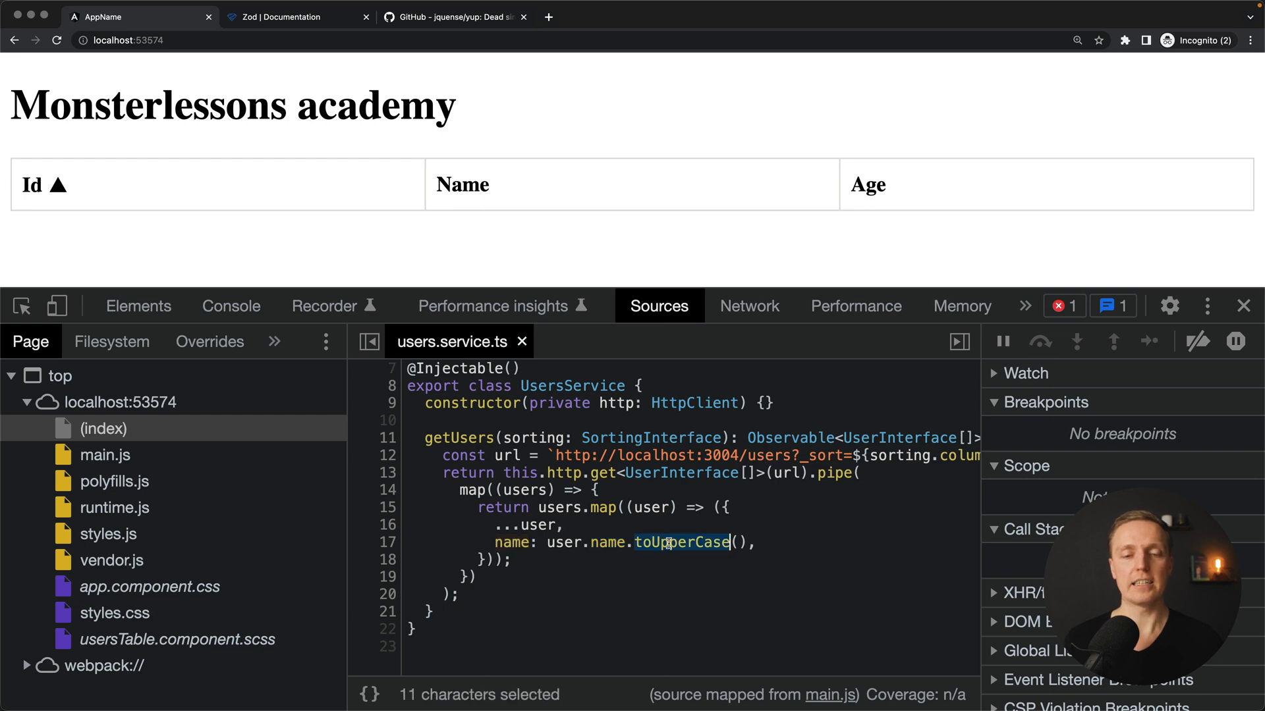
click(562, 526)
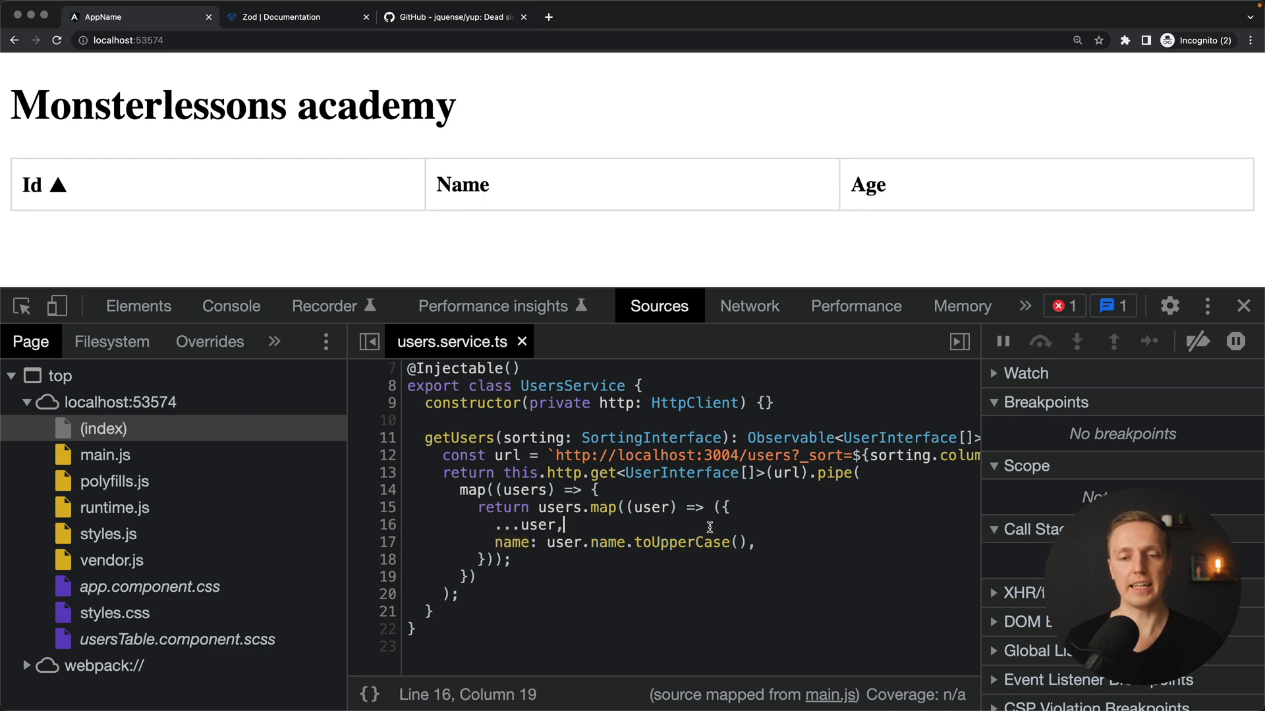
double_click(608, 541)
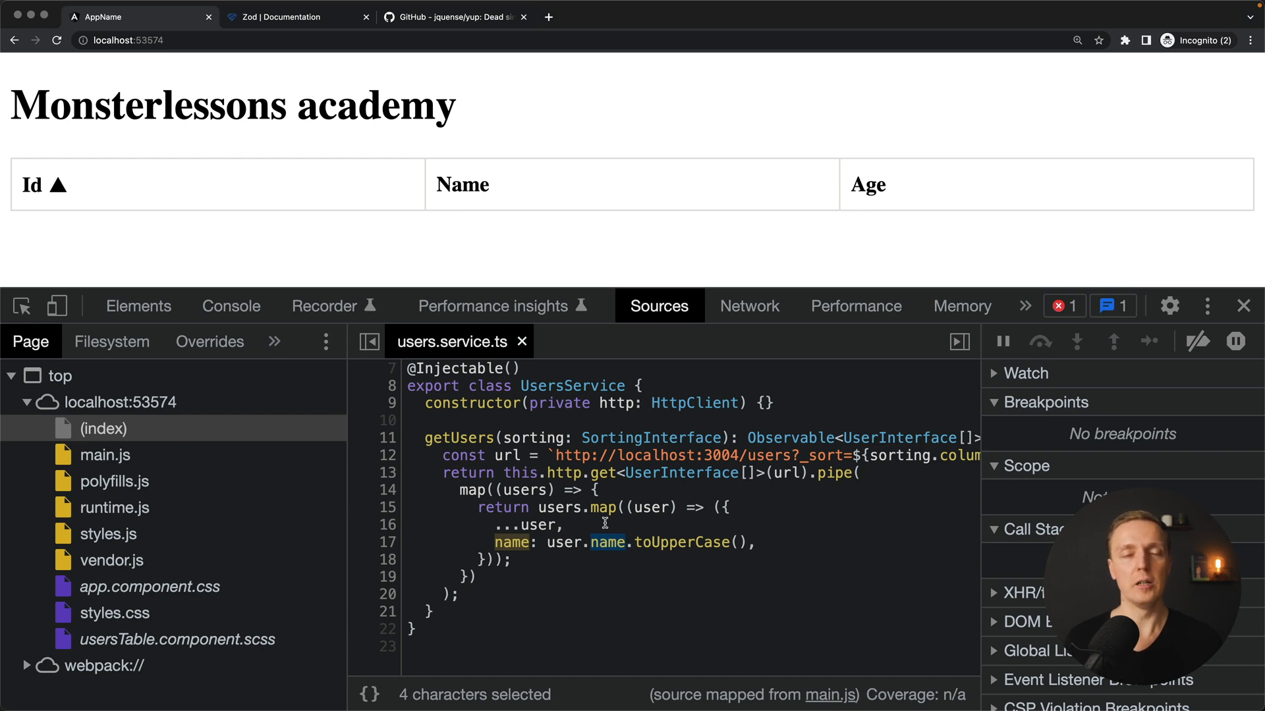
click(656, 542)
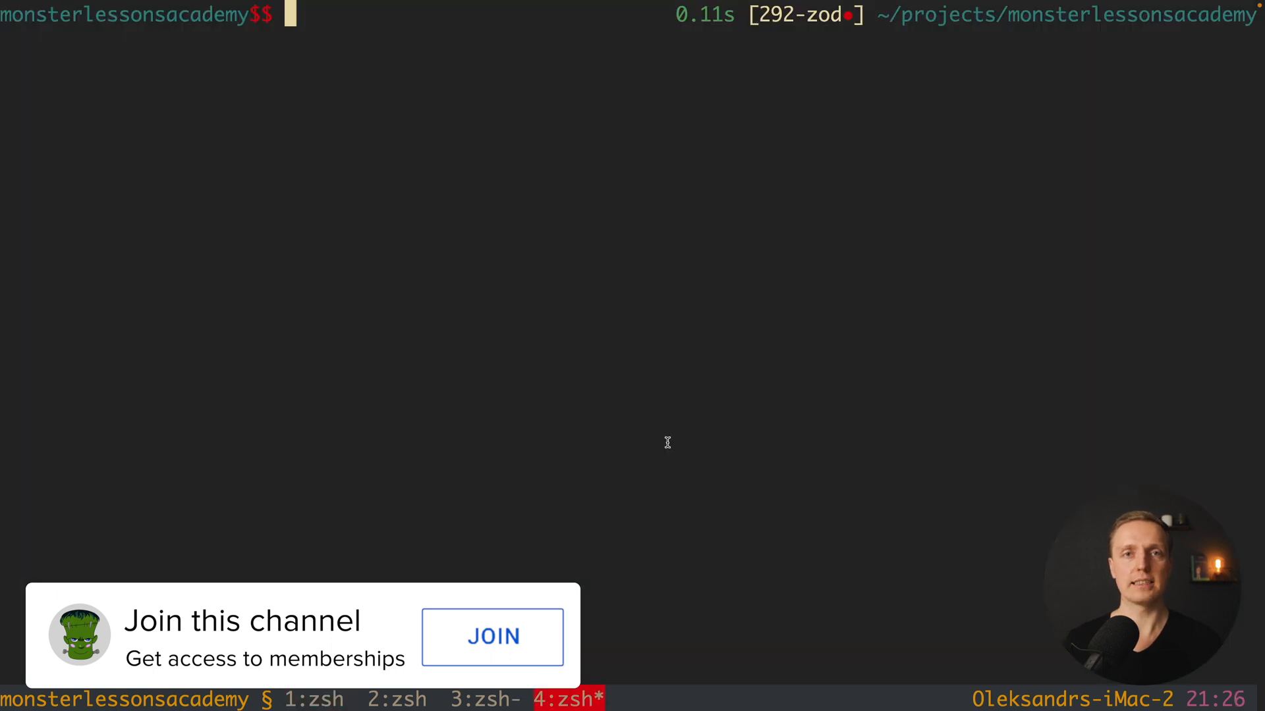
- Run yarn add zod in the monsterlessonsacademy project
text(yarn add zod)
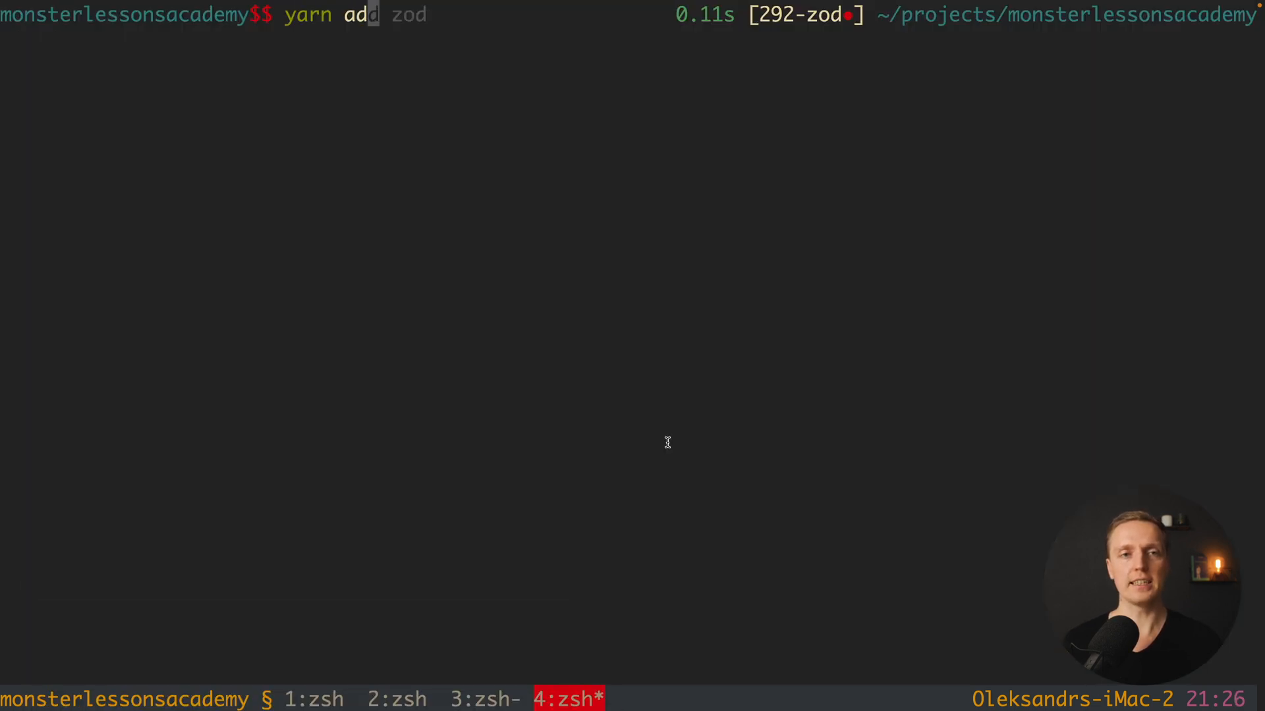
key(Tab)
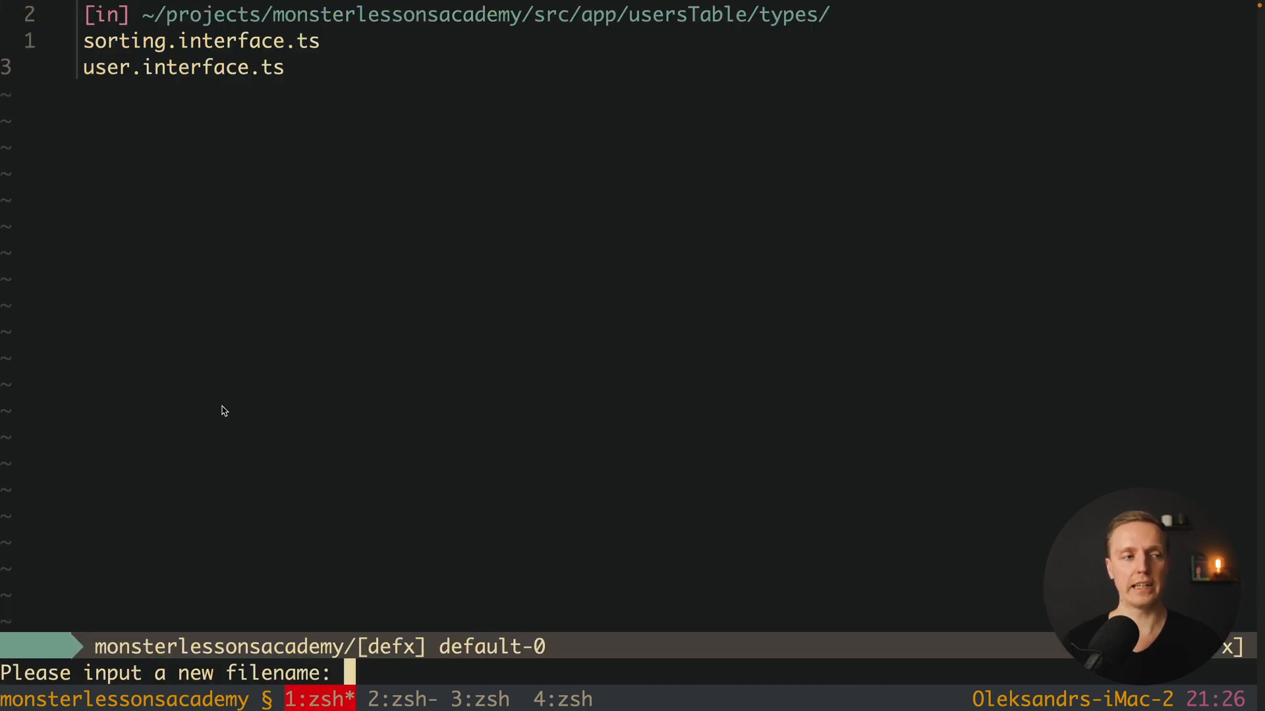
- Create types/user.model.ts and start export const UserSchema = z.object({})
text(user.mod)
text(export)
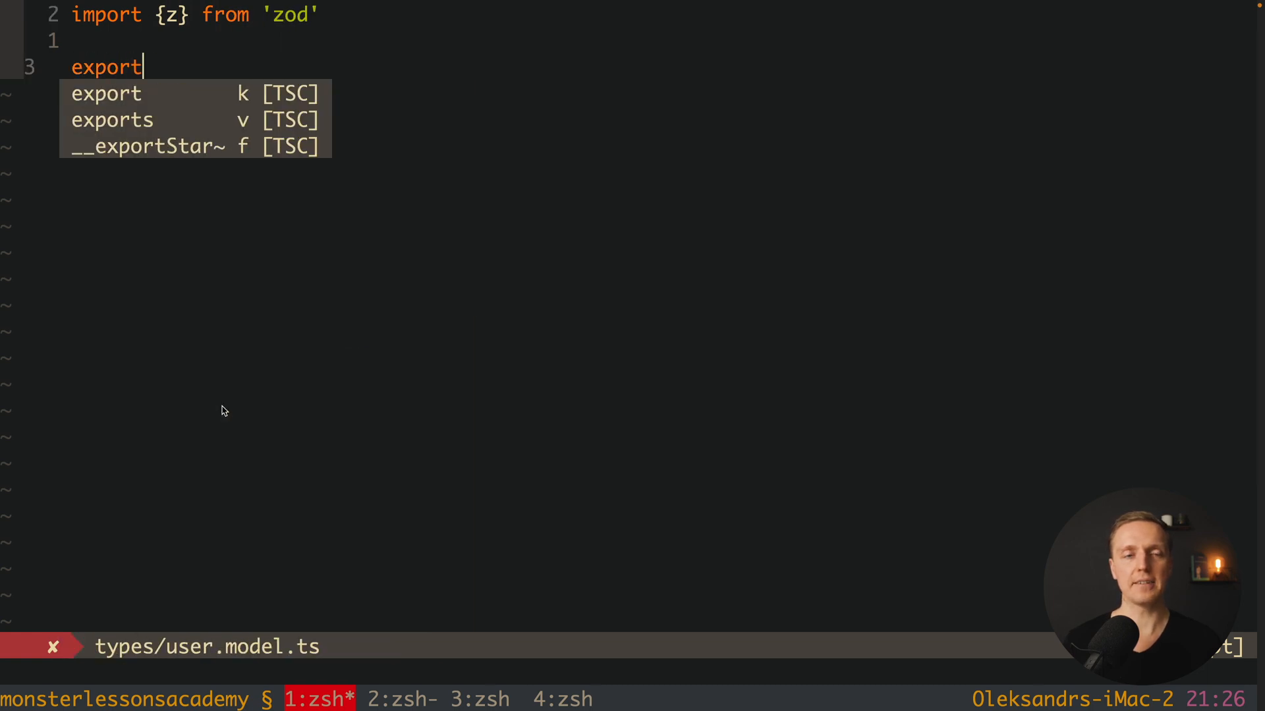
text(const)
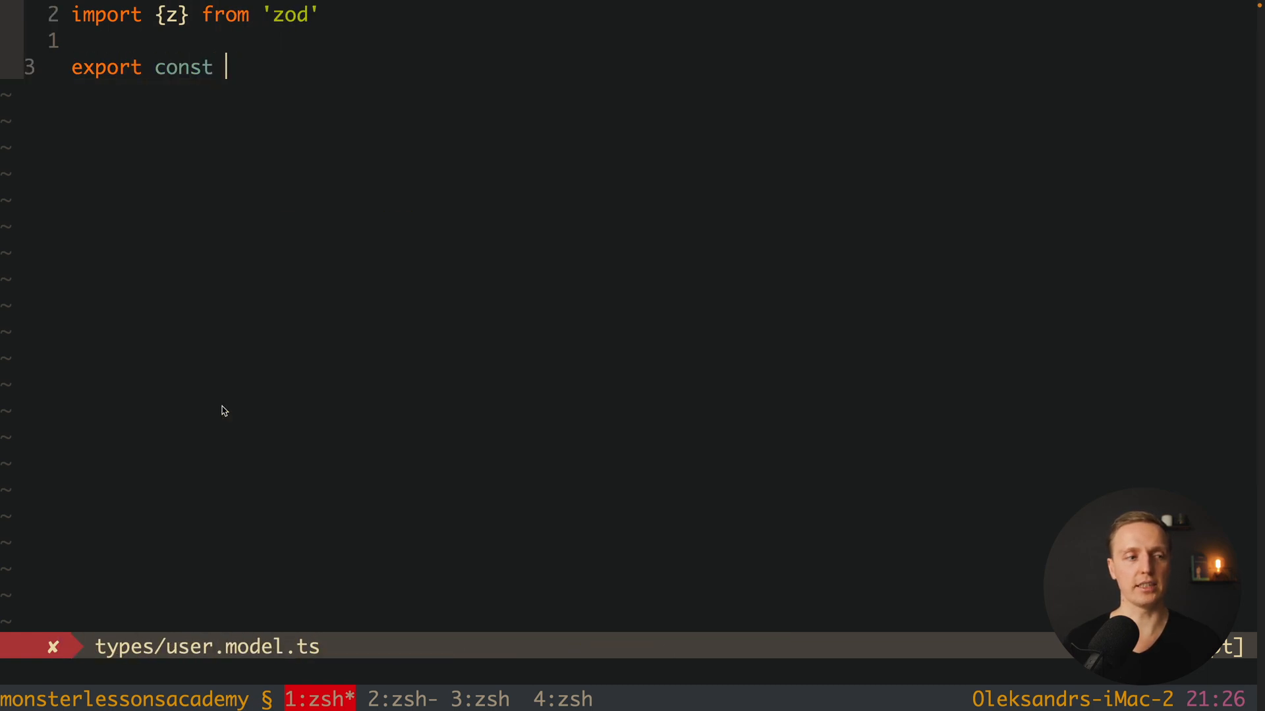
text(UserS)
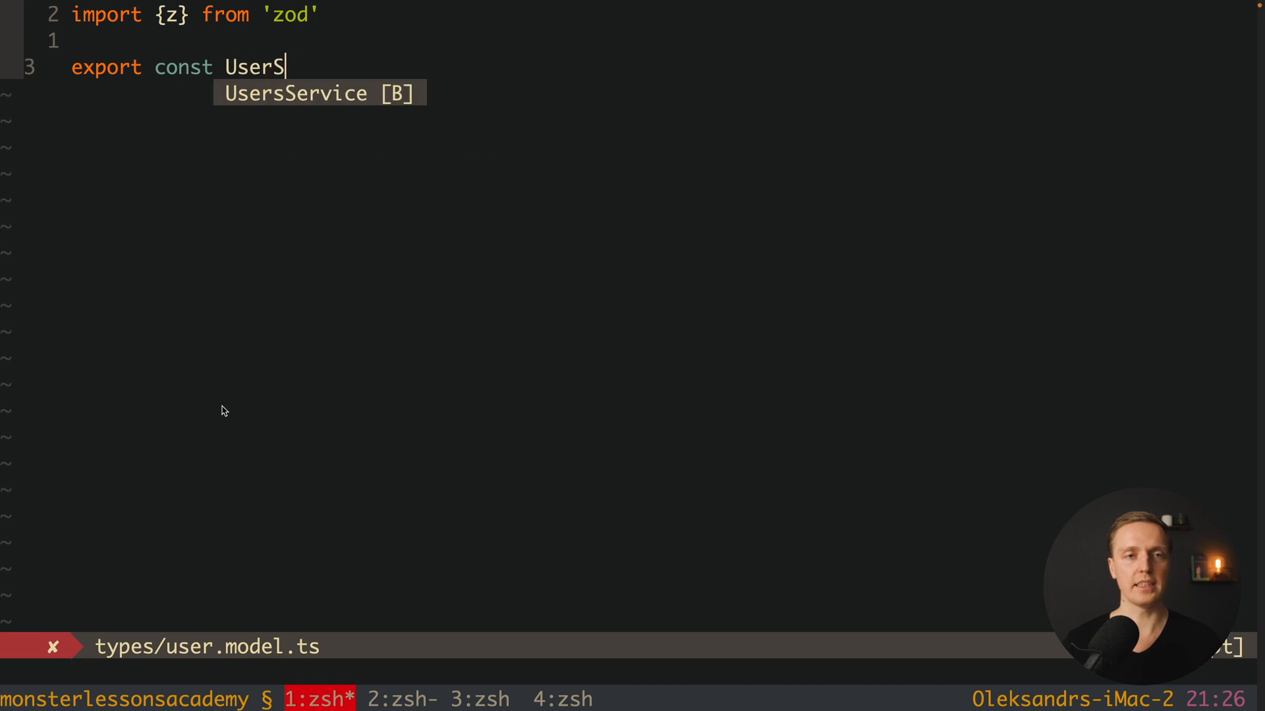
text(chema = z.)
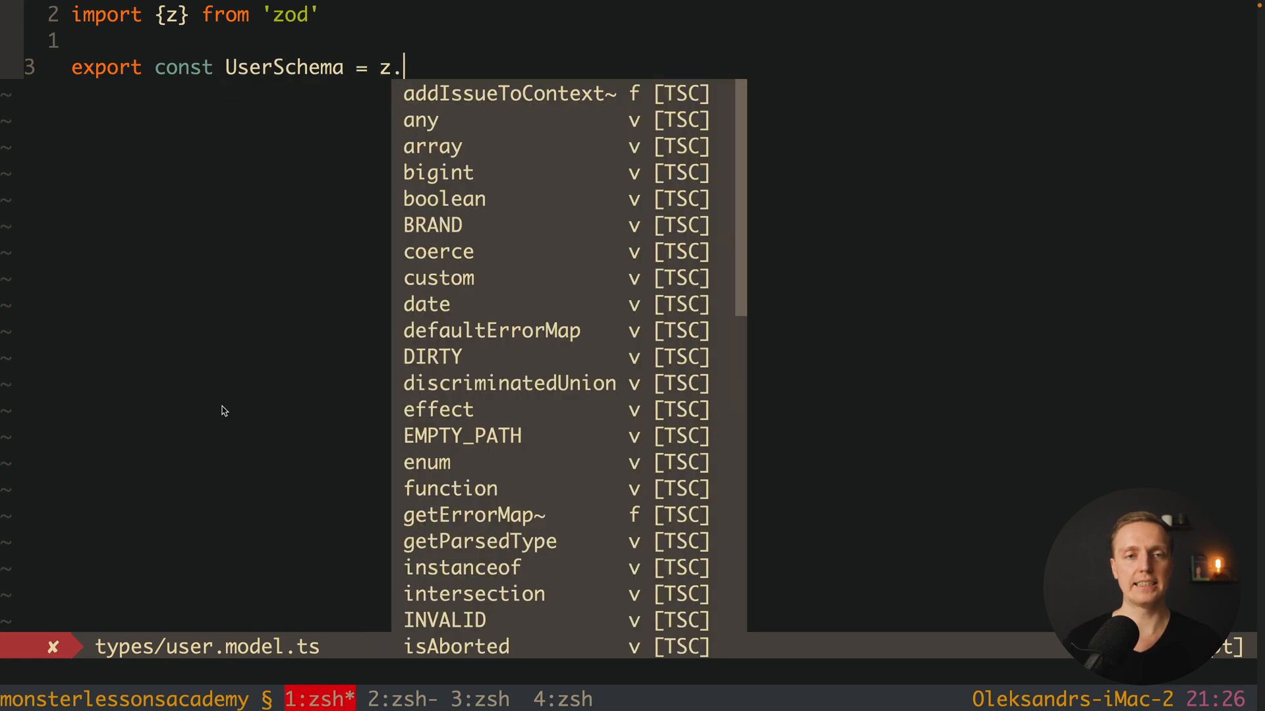
text(ob)
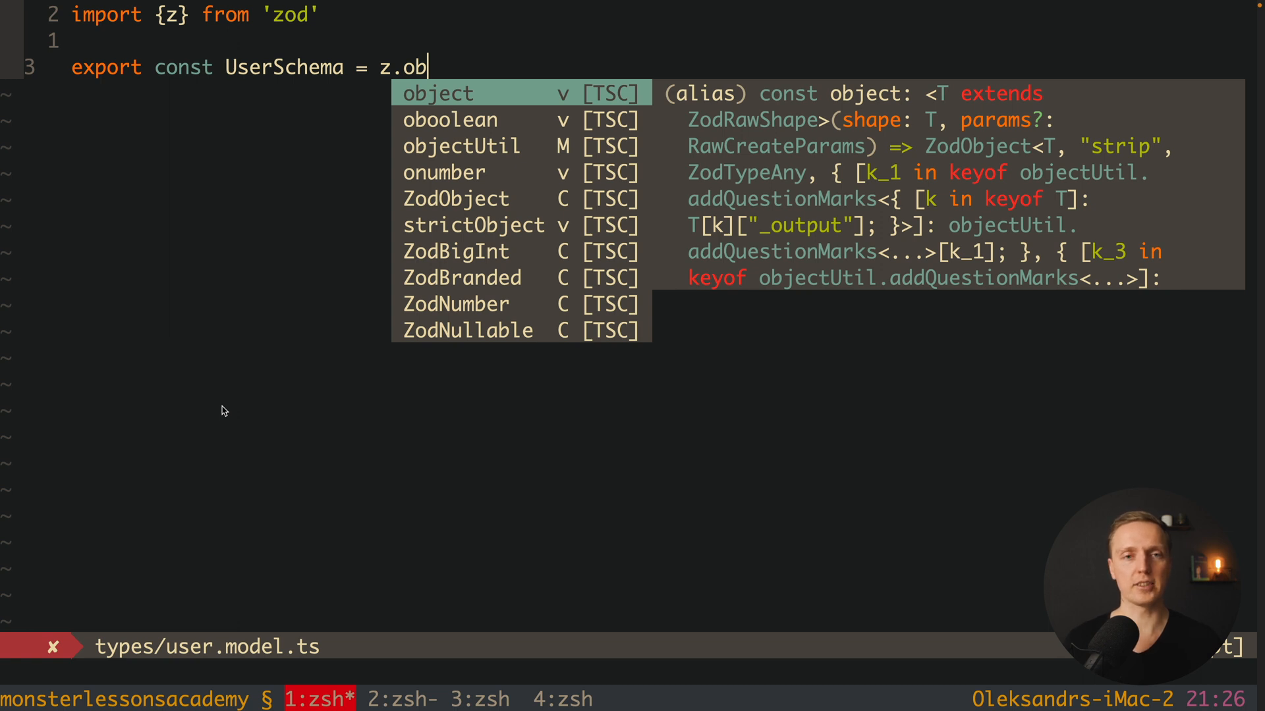
key(Tab)
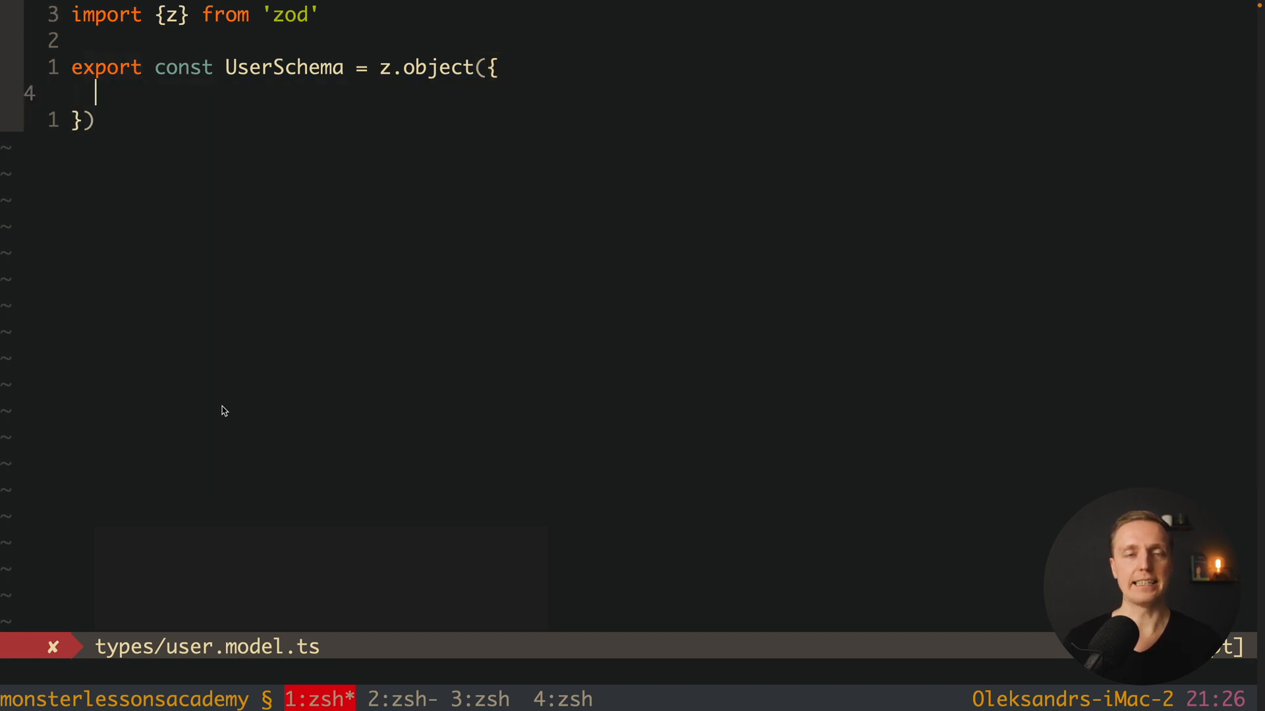
- Define the schema fields id: z.string(), name: z.string(), age: z.number()
text(id:)
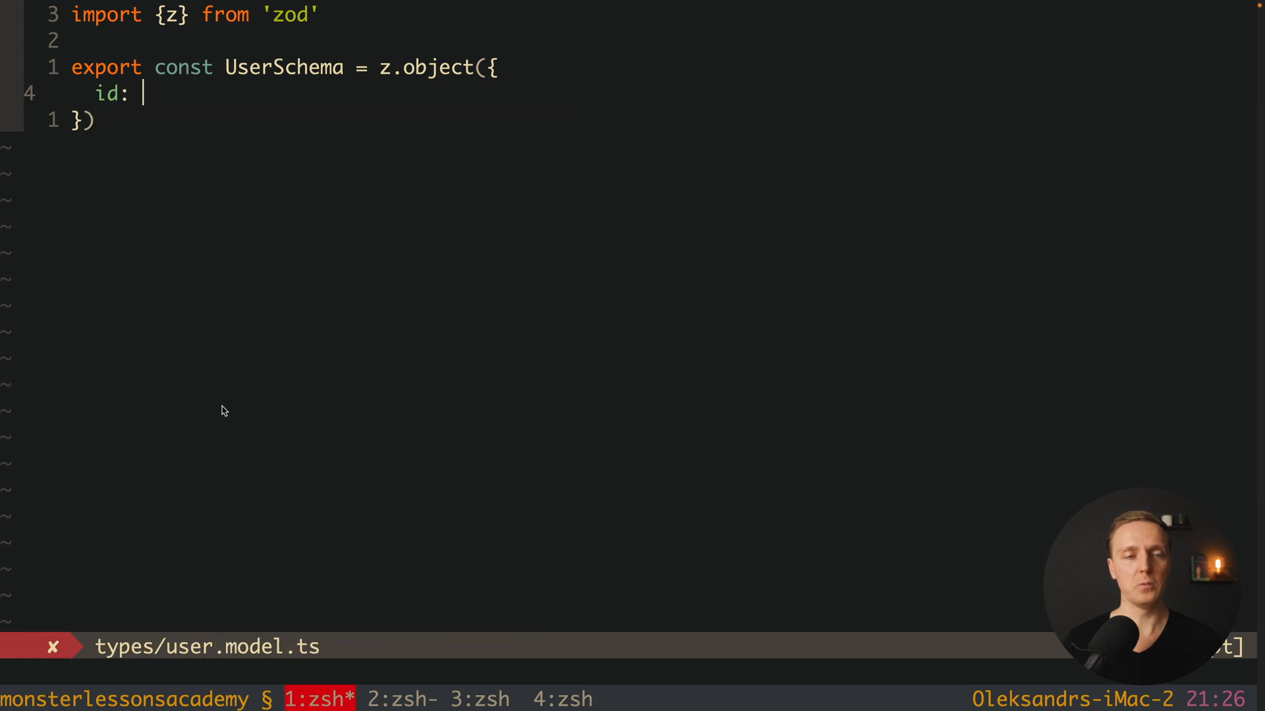
text(z.string(),)
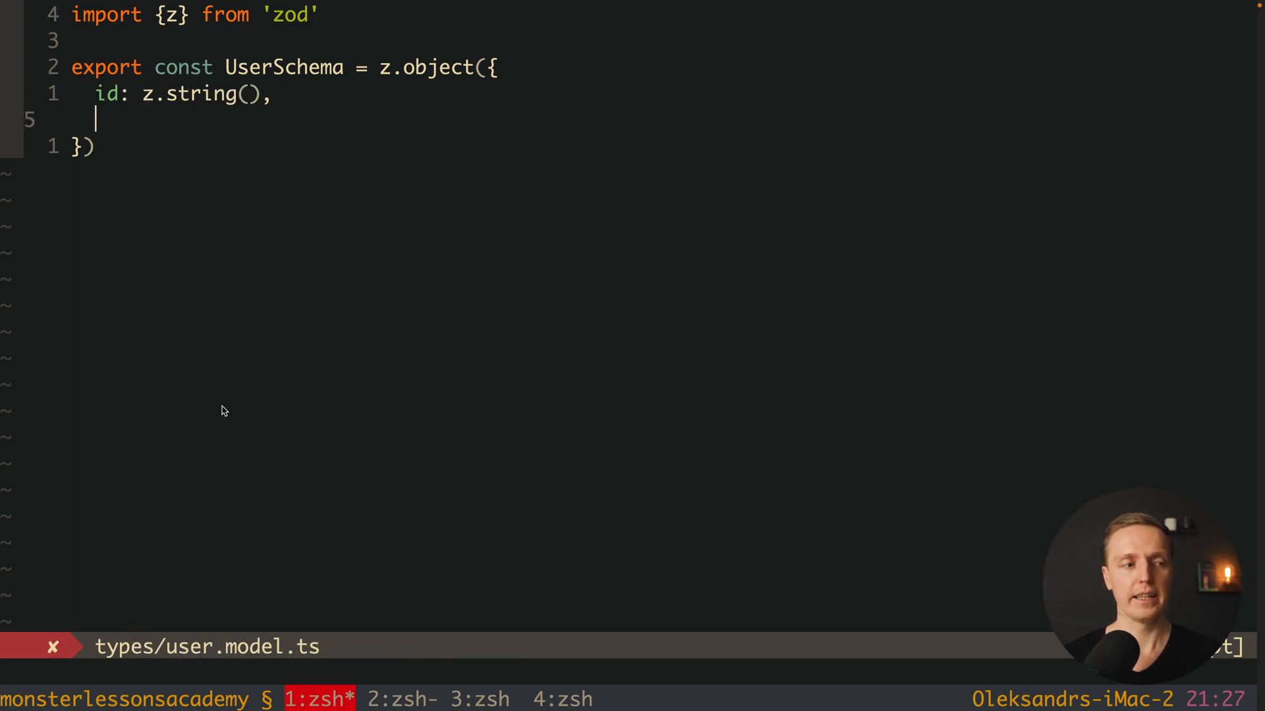
text(name: z.string(),)
text(age: z.number(),)
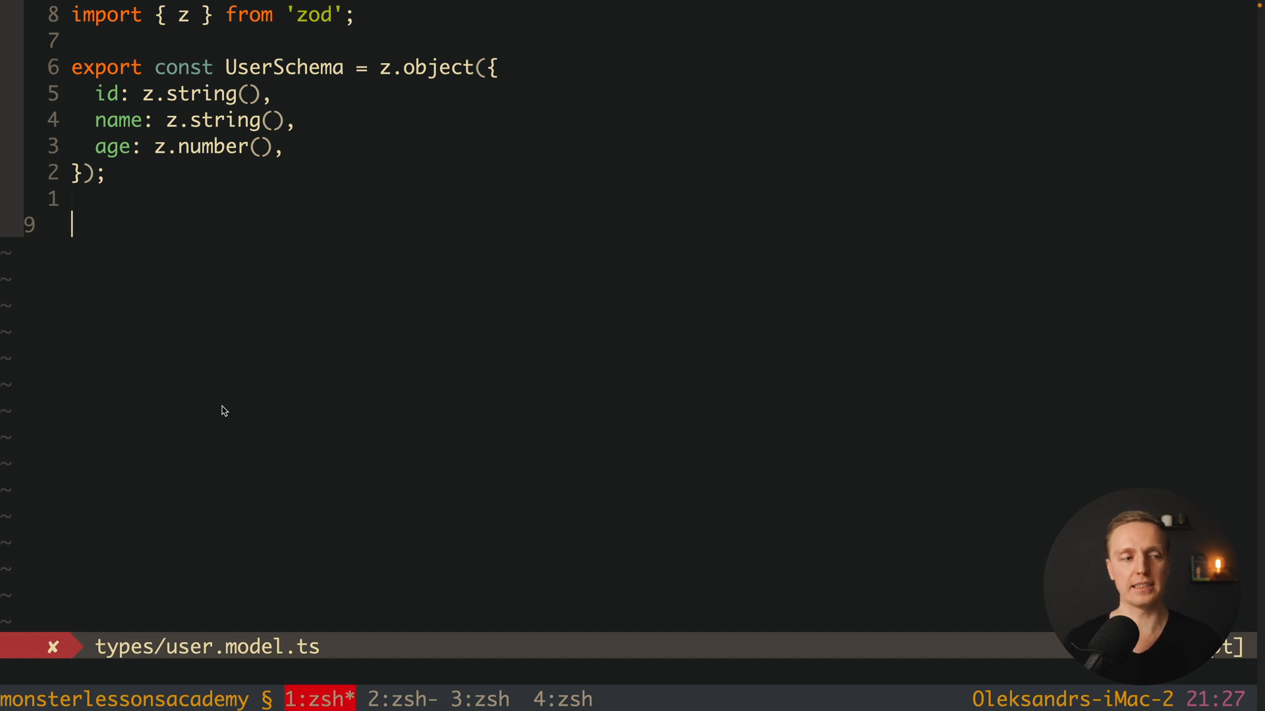
- Add export type UserType = z.infer<typeof UserSchema> and select the UserType name
text(export type)
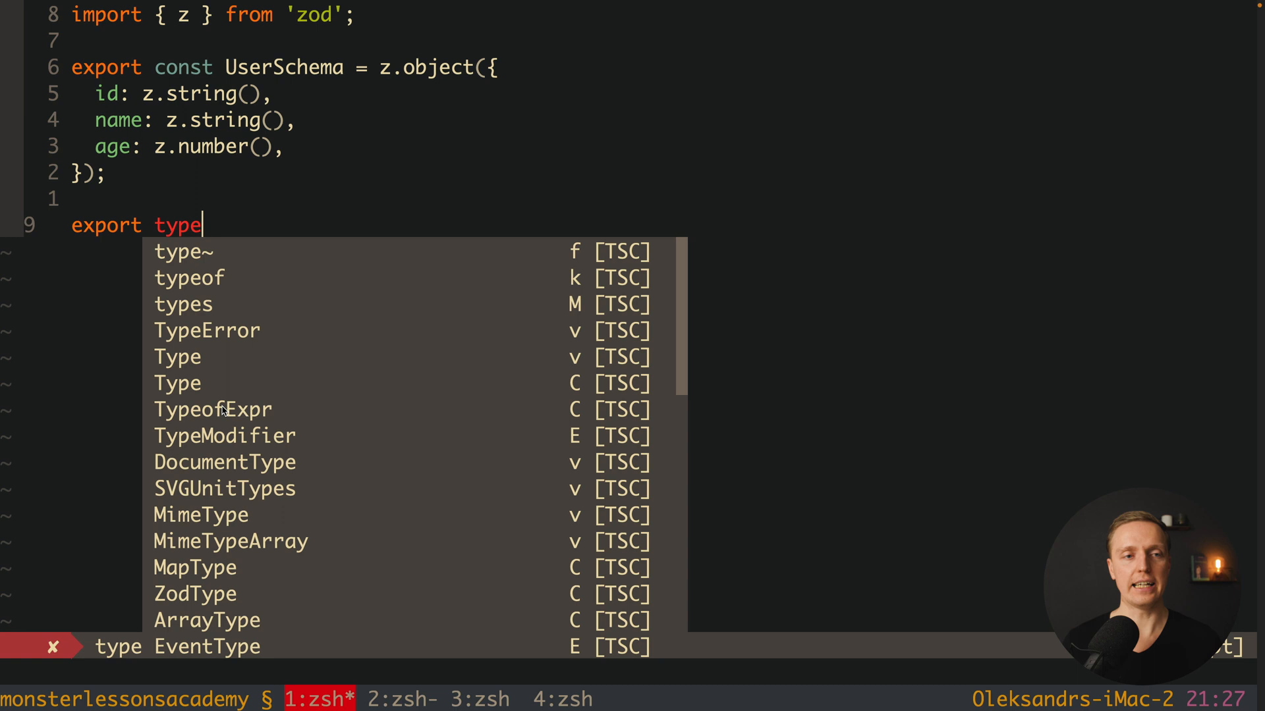
text(User)
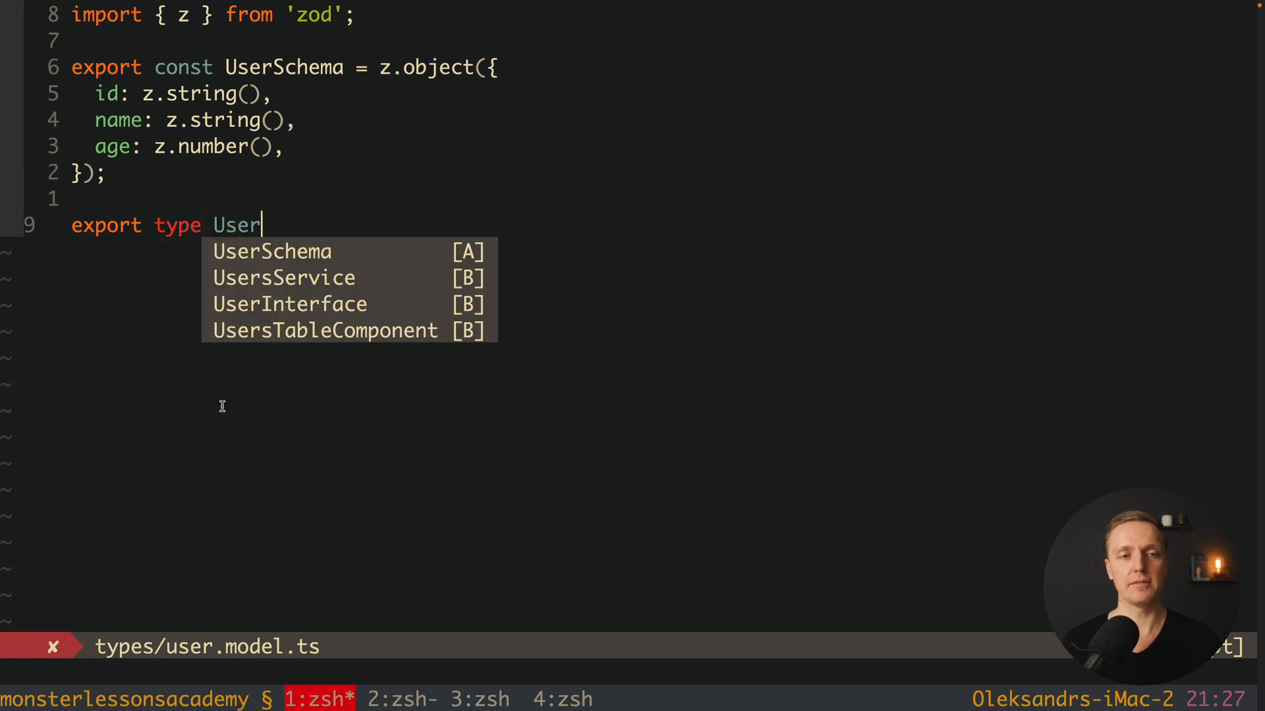
text(Type =)
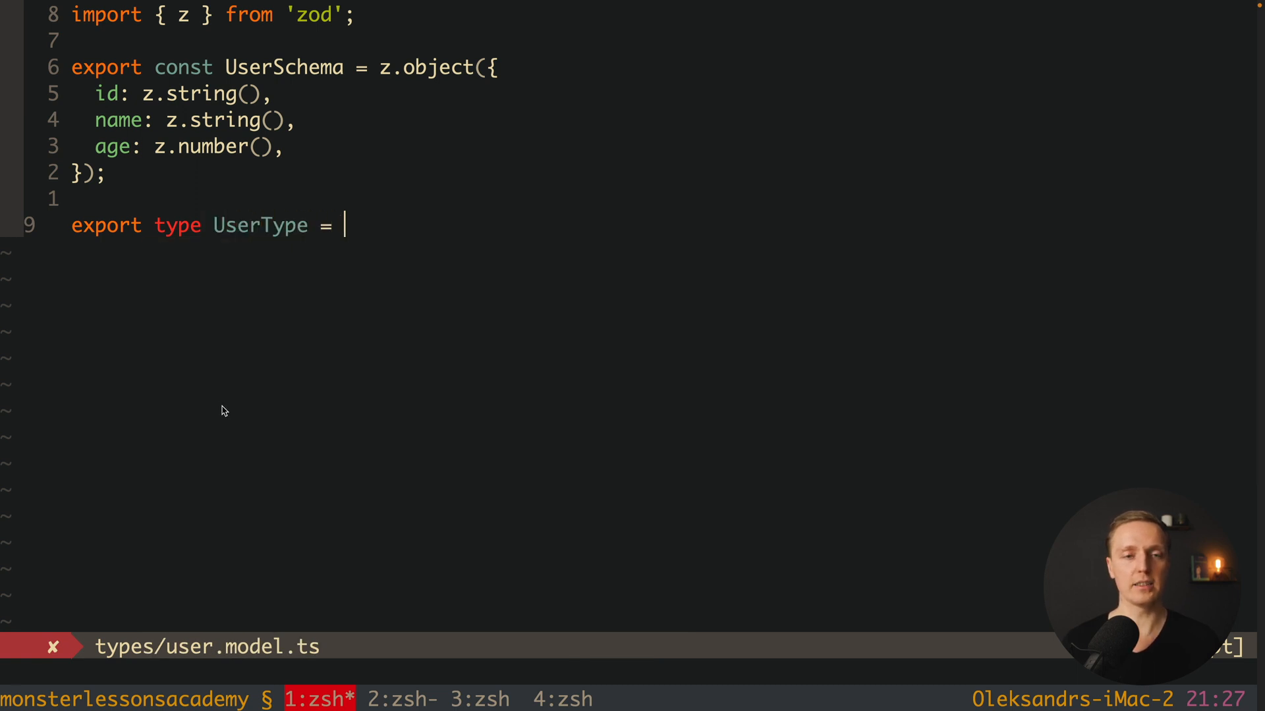
text(z.infer)
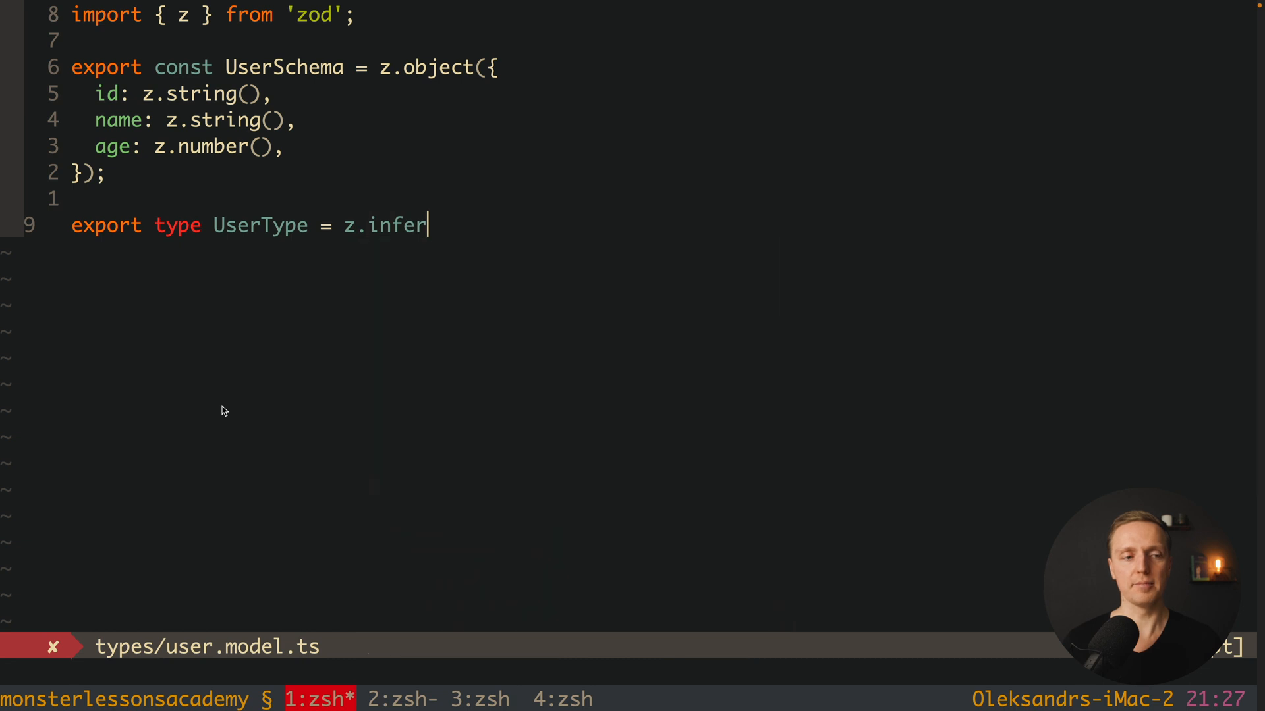
text(<typeof UserSchema>;)
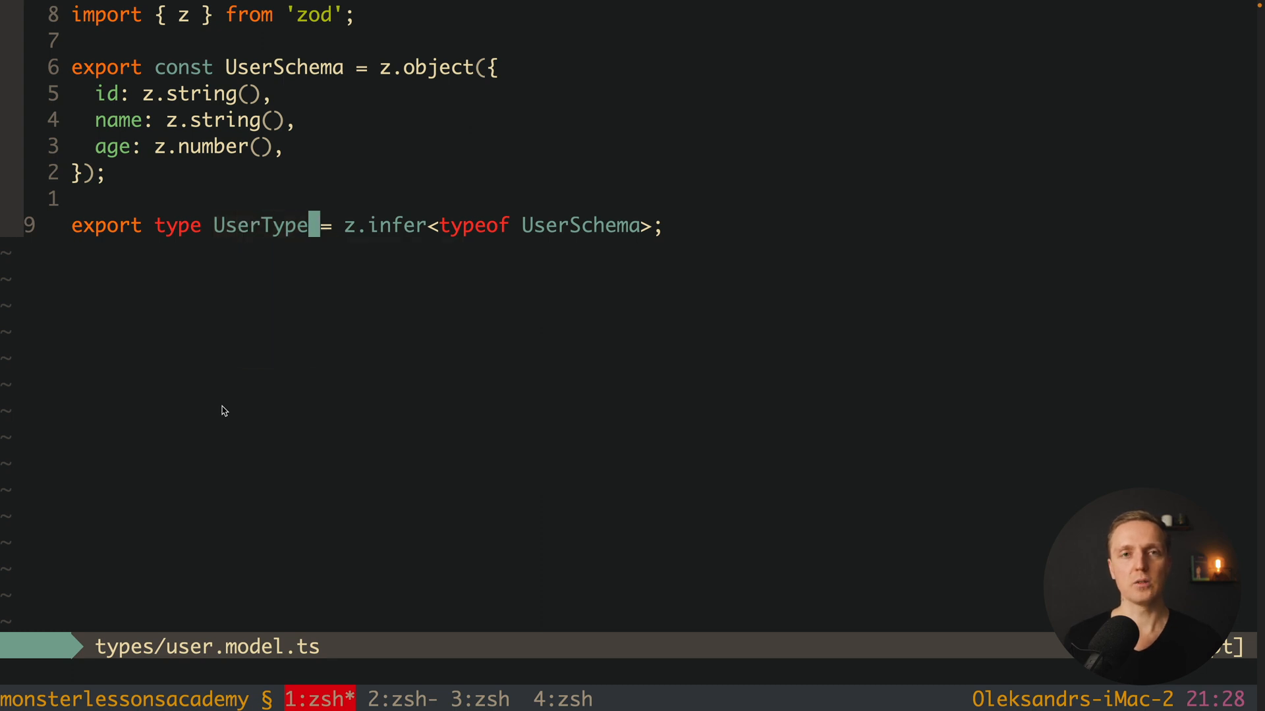
double_click(259, 225)
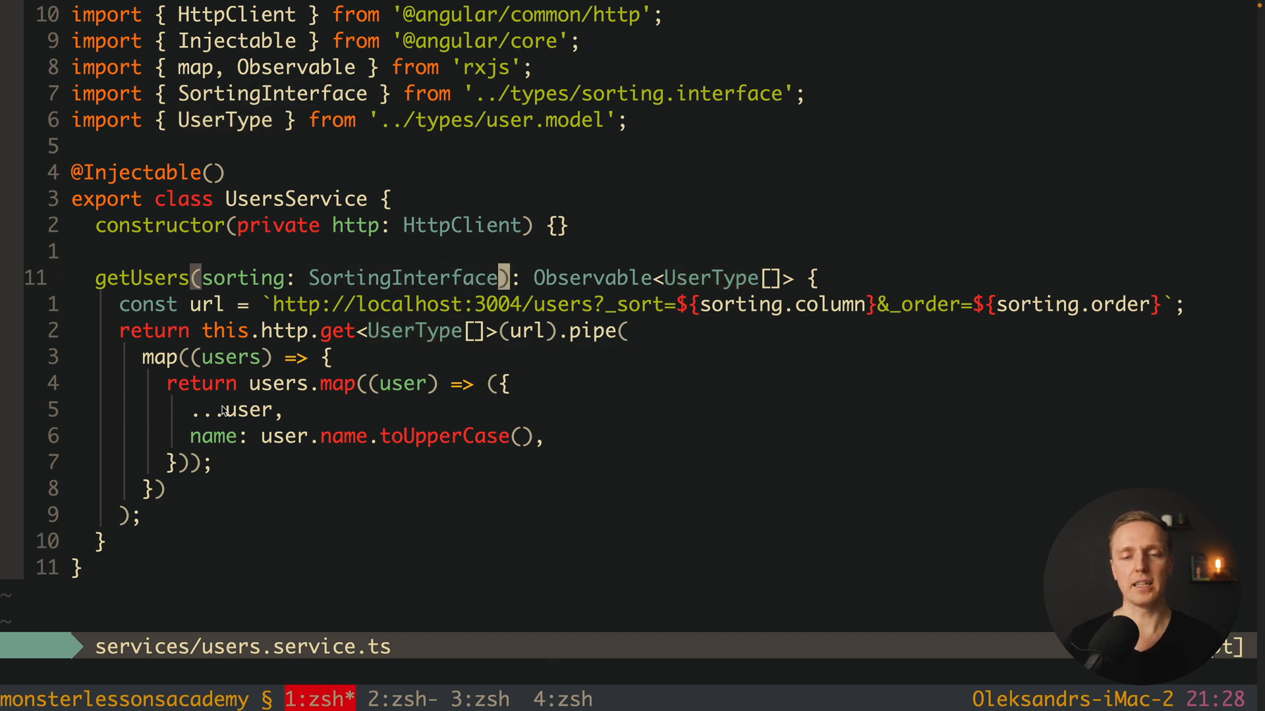
- Replace the old interface with UserType[] in getUsers of users.service.ts
double_click(710, 278)
text(map((users => )),)
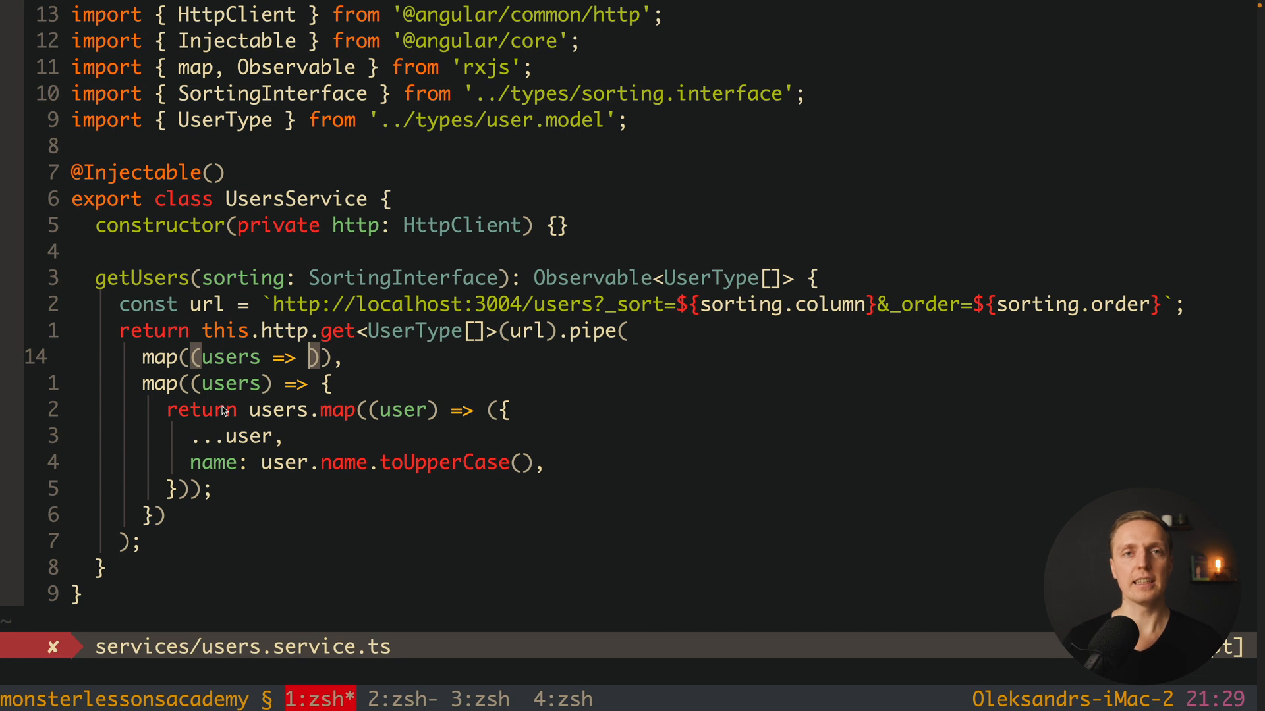
mouse_move(314, 362)
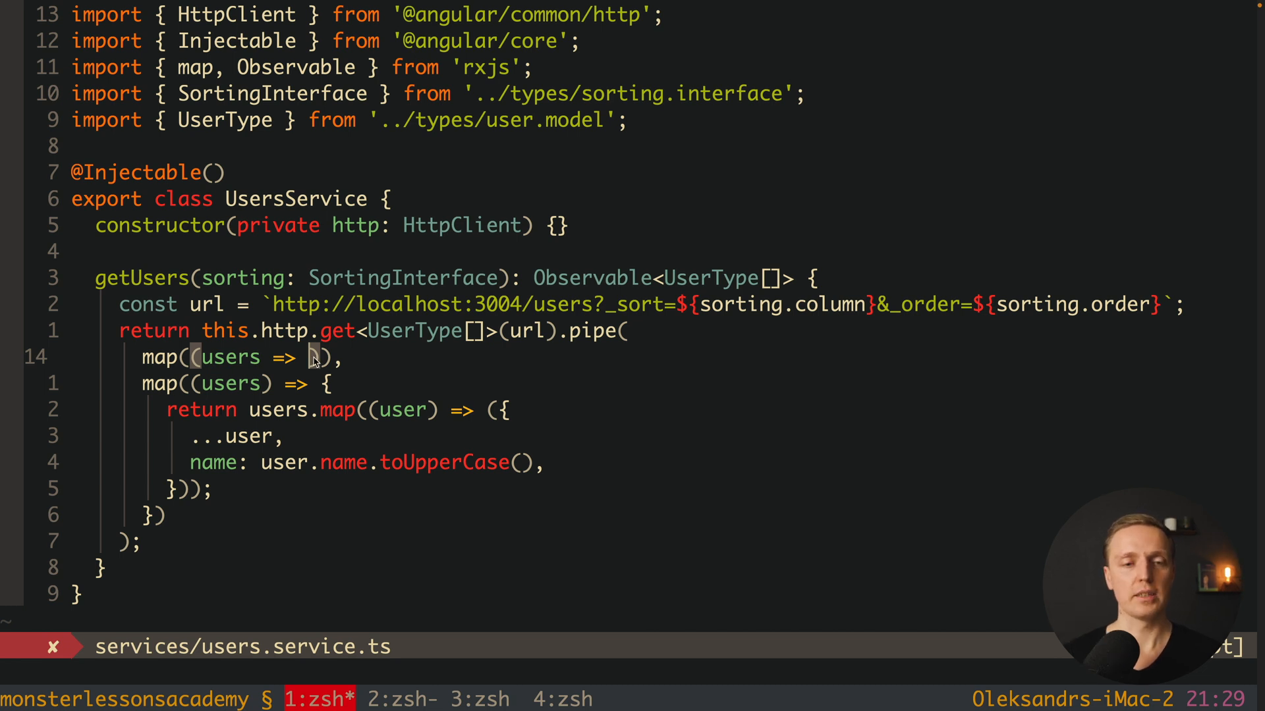
- Write users.map(user => UserSchema.parse(user)) inside the new first map operator
text(users.map()))
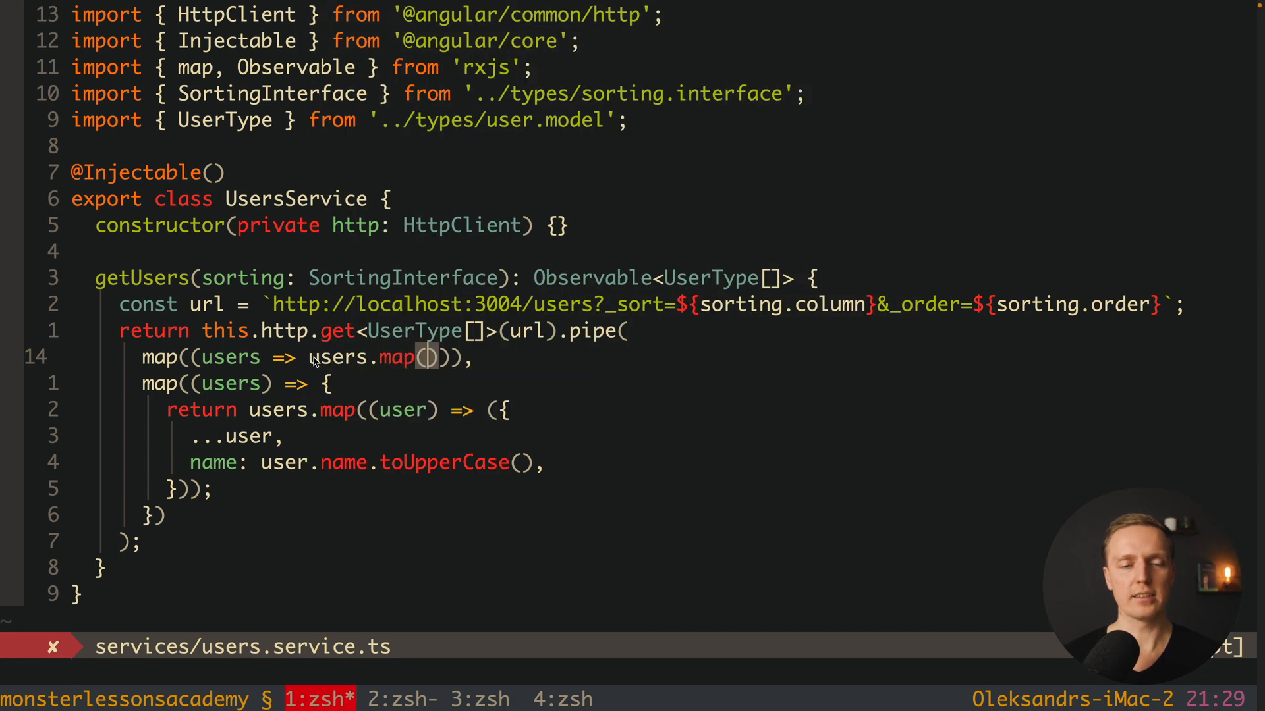
text(user =>)
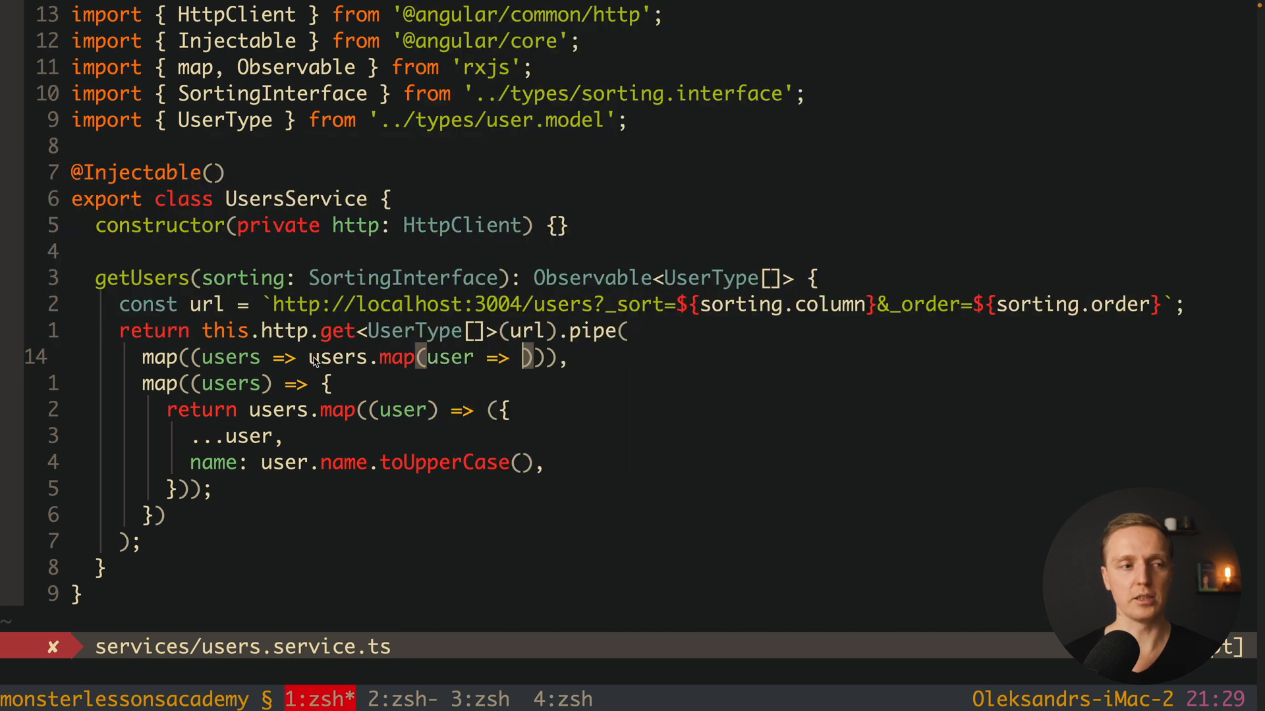
text(UserSchema.)
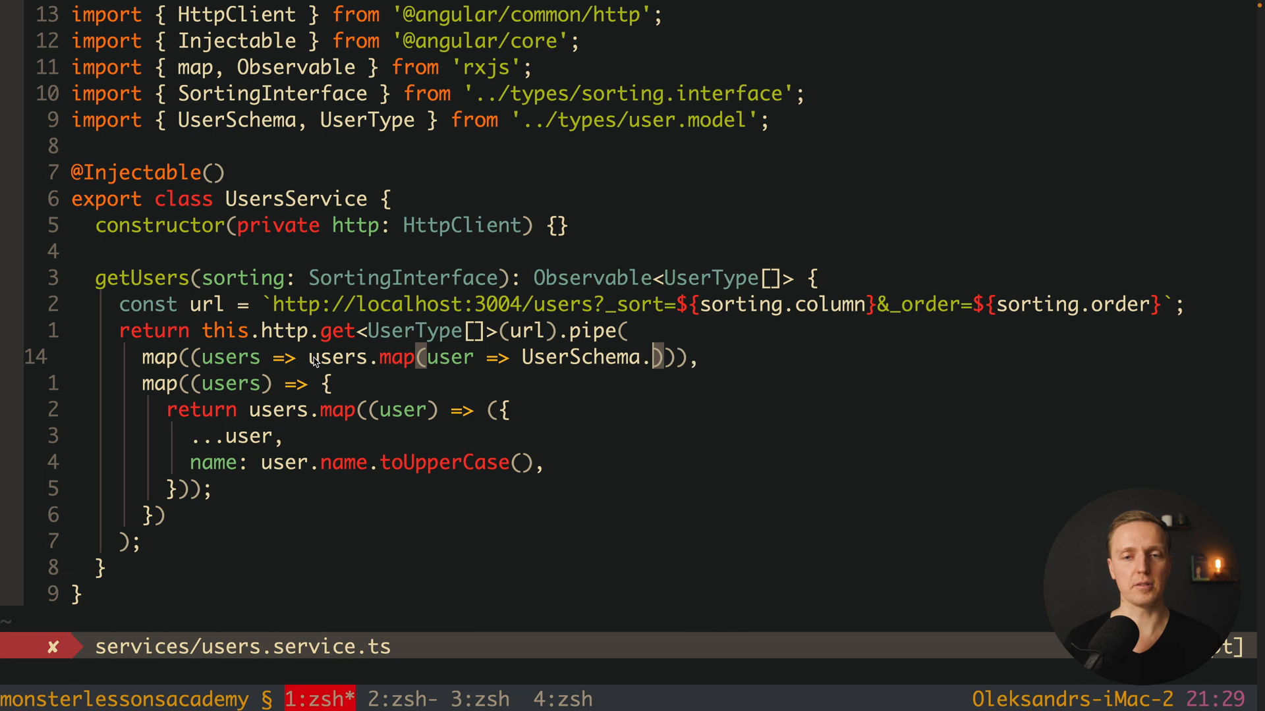
text(par)
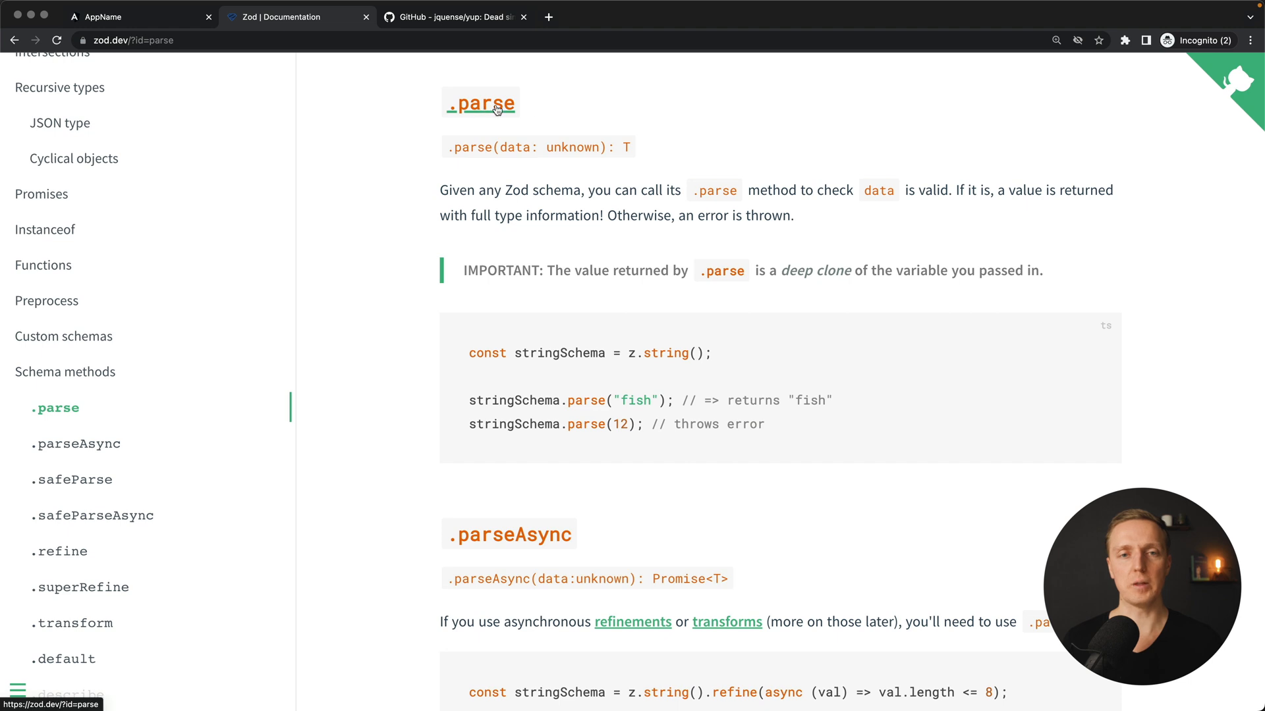
- Highlight the .parse method name in the Zod documentation's Schema methods section
double_click(512, 401)
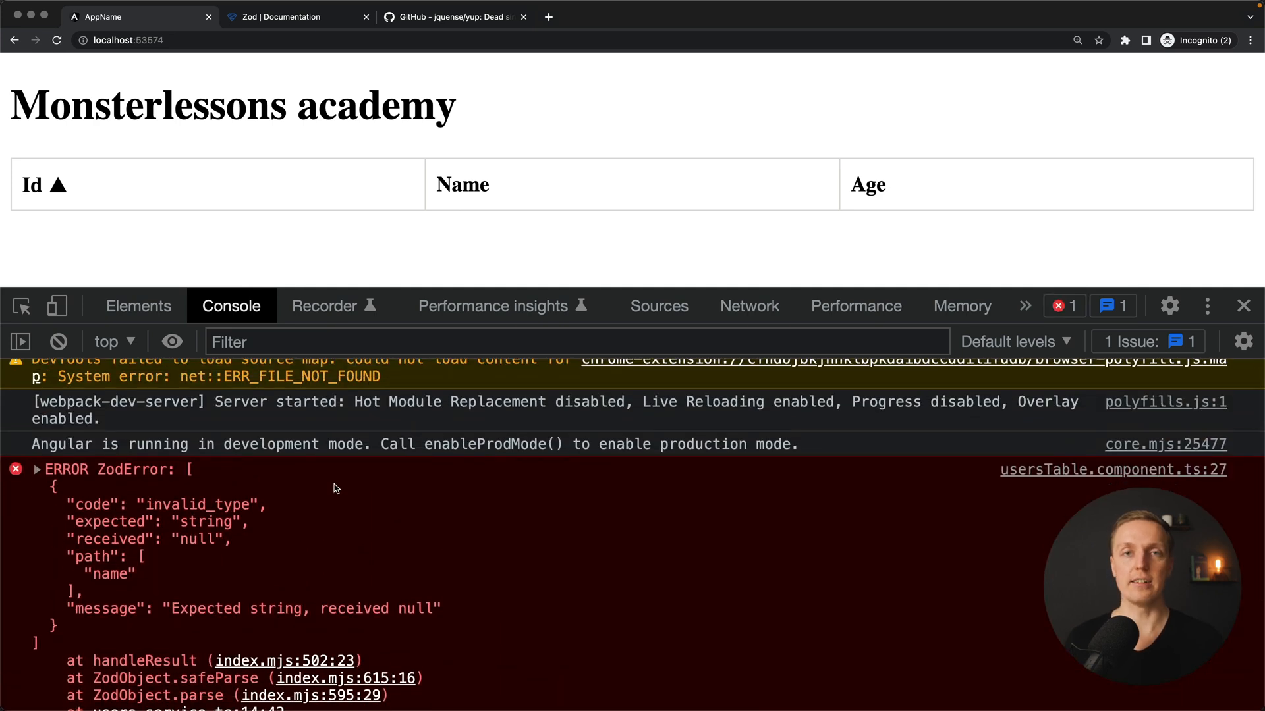
- Read the console ZodError: name expected string, received null, selecting the message text
scroll(down, 3)
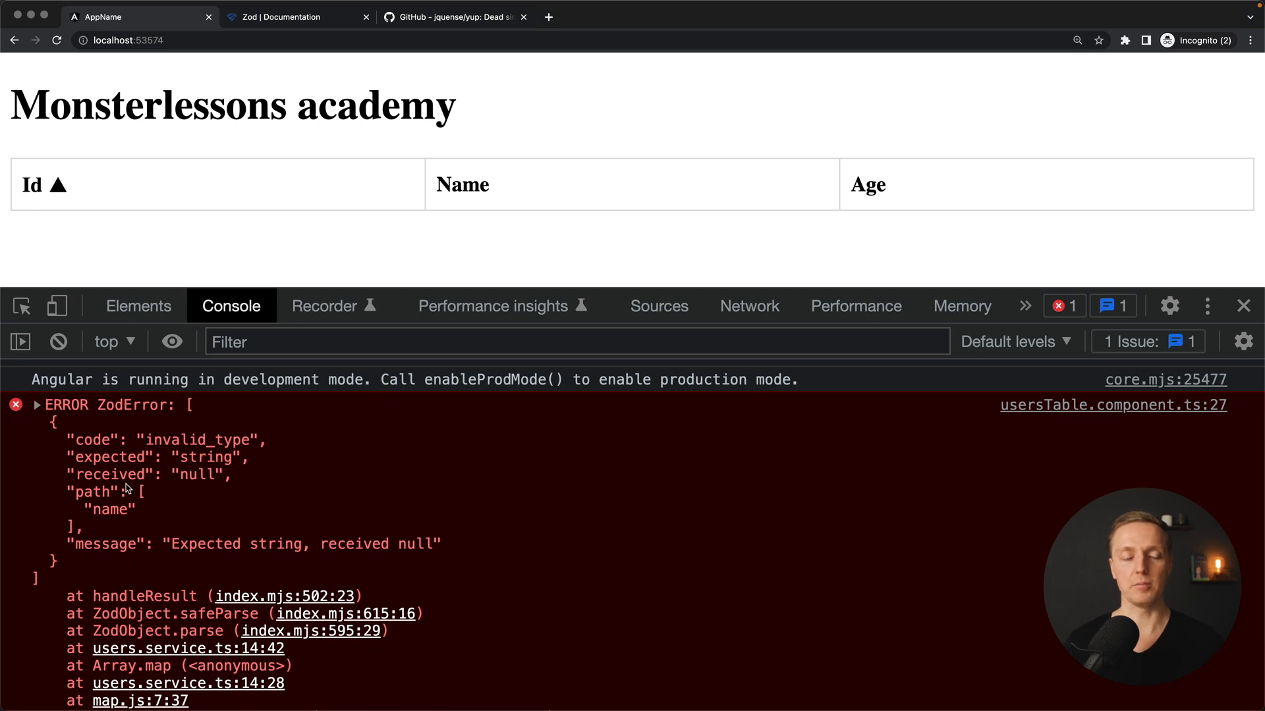
mouse_move(147, 502)
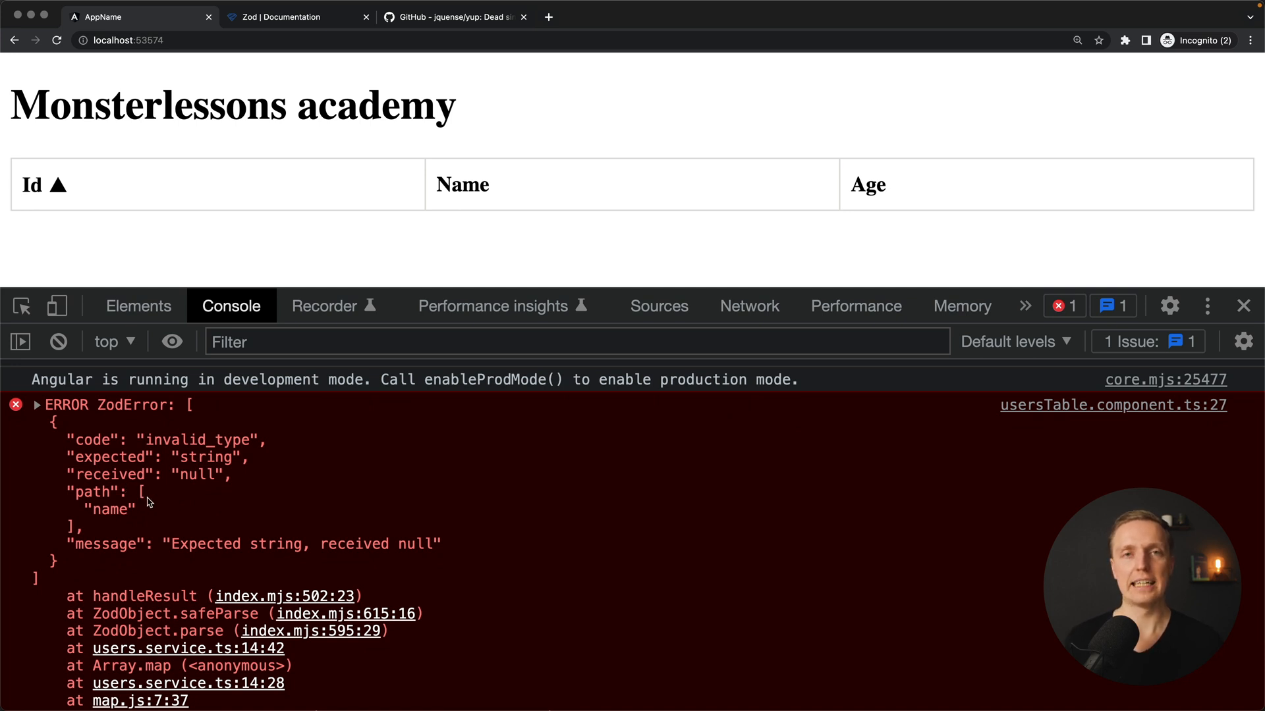
mouse_move(171, 471)
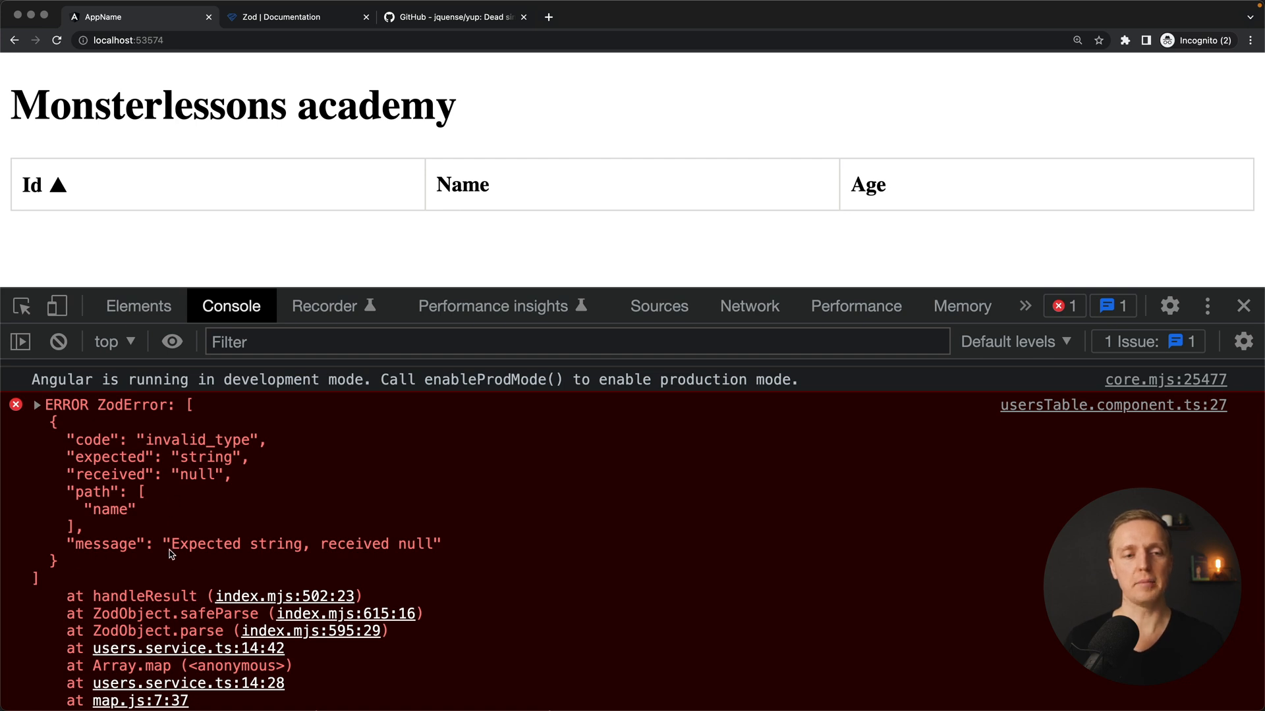
drag(169, 544, 433, 544)
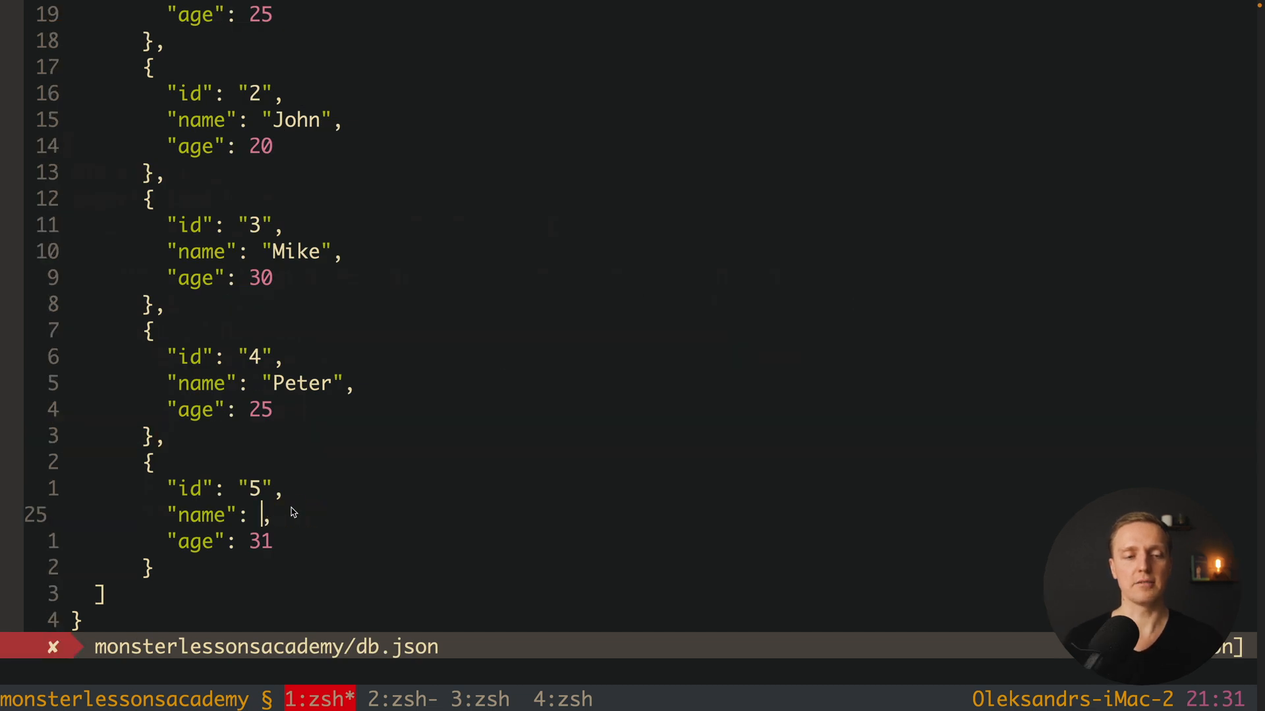
- Name user 5 "Olaf" in db.json so the users table renders without the ZodError
text(Olaf)
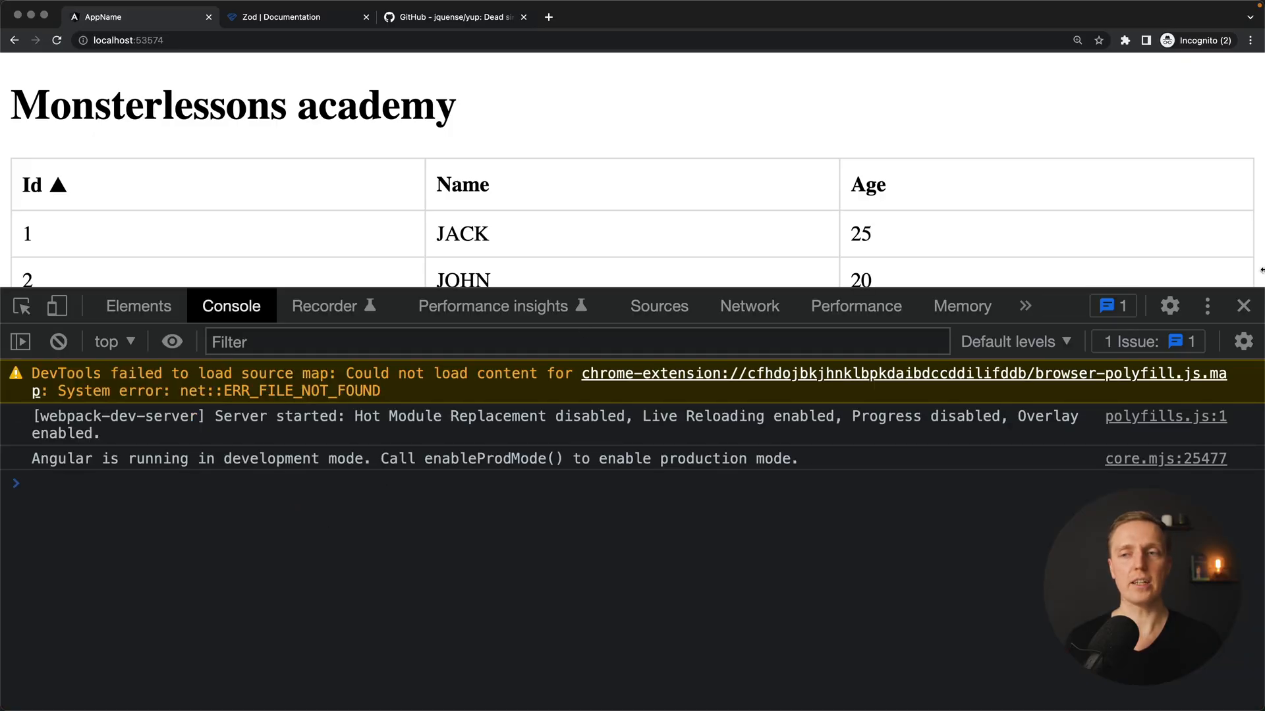
mouse_move(1057, 290)
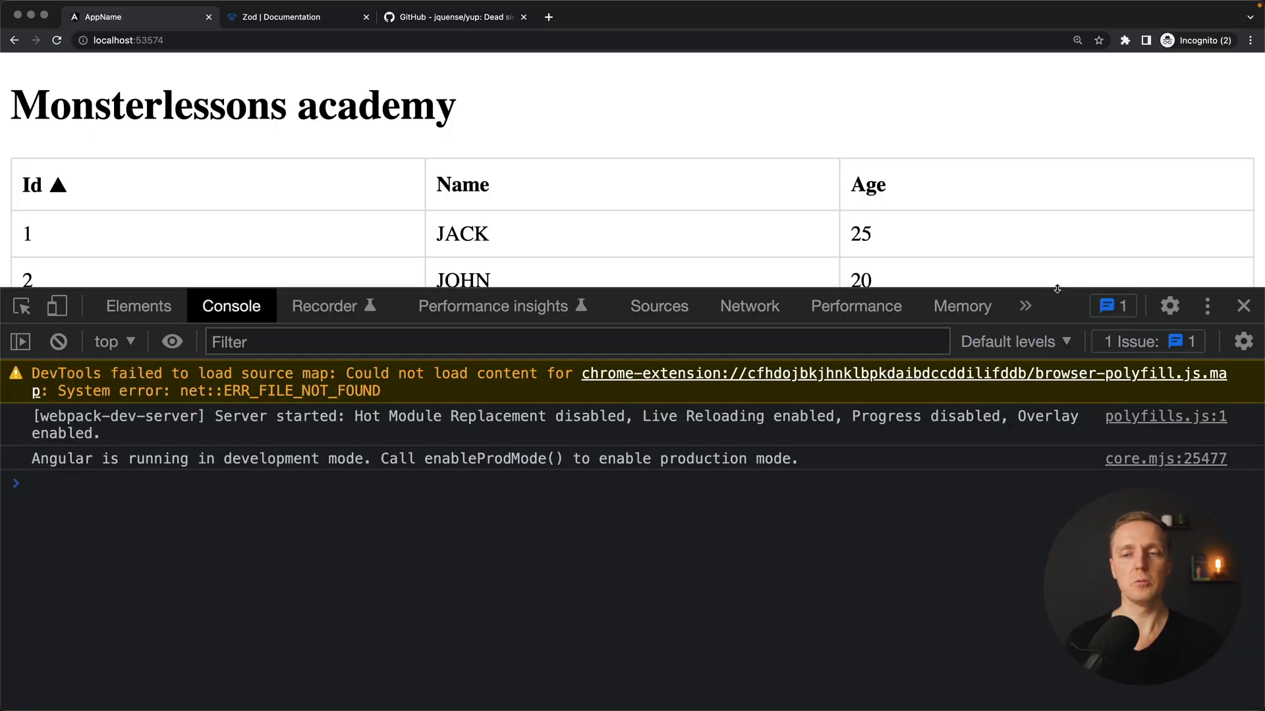